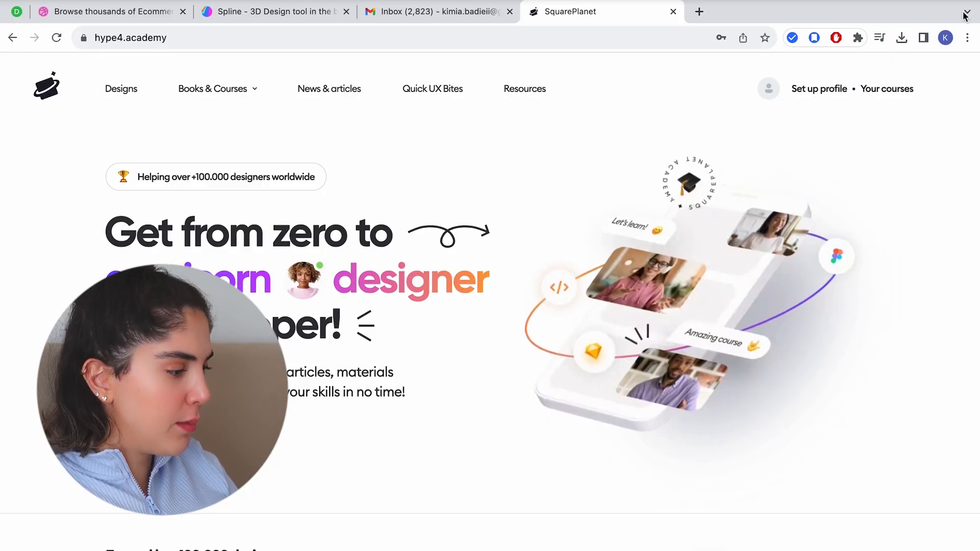
Go to the Hype4 Academy dashboard and open the Daily UI Challenge entry dialog
scroll("down", 3)
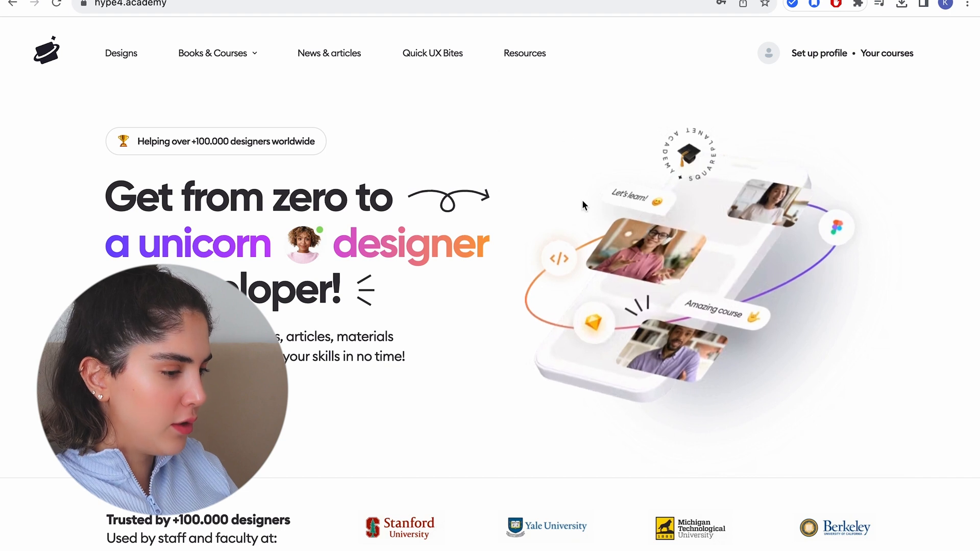
left_click(769, 53)
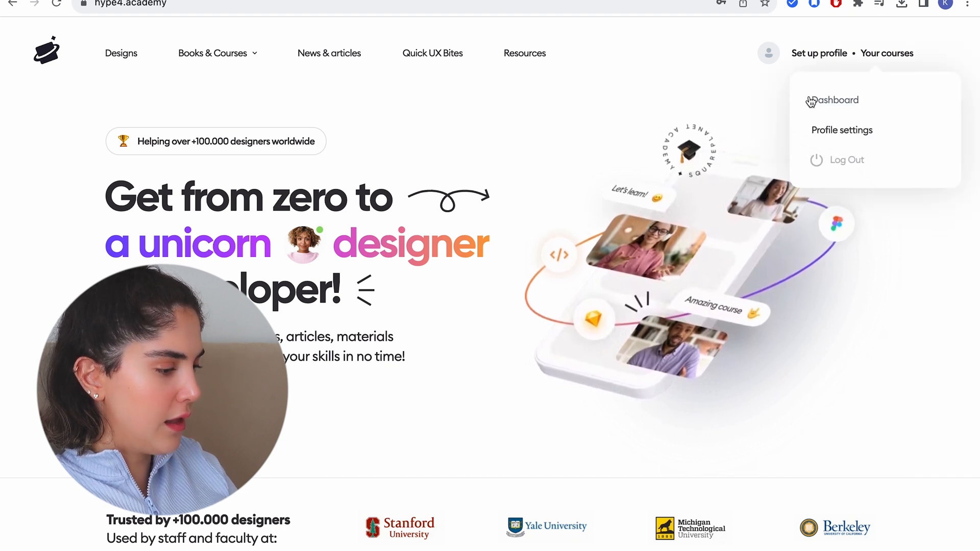
left_click(834, 100)
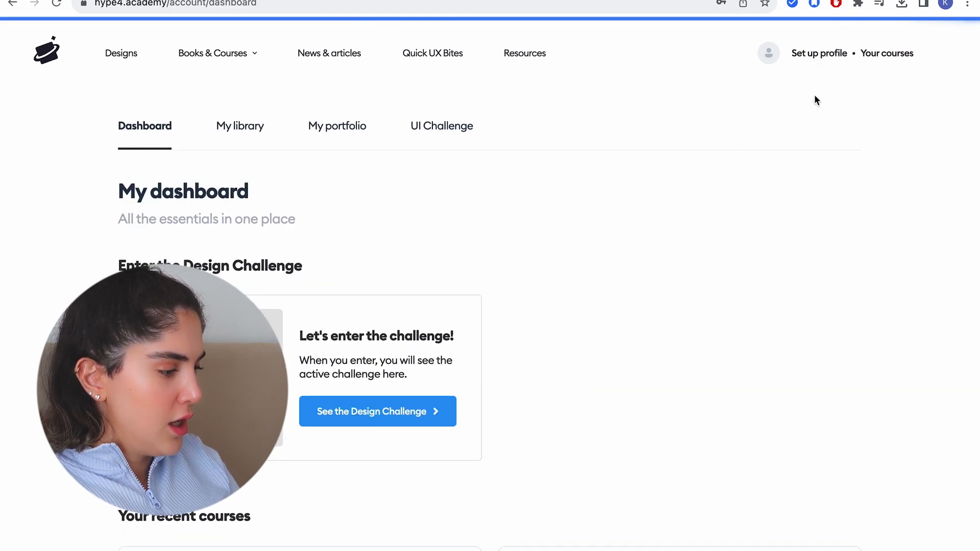
scroll("down", 3)
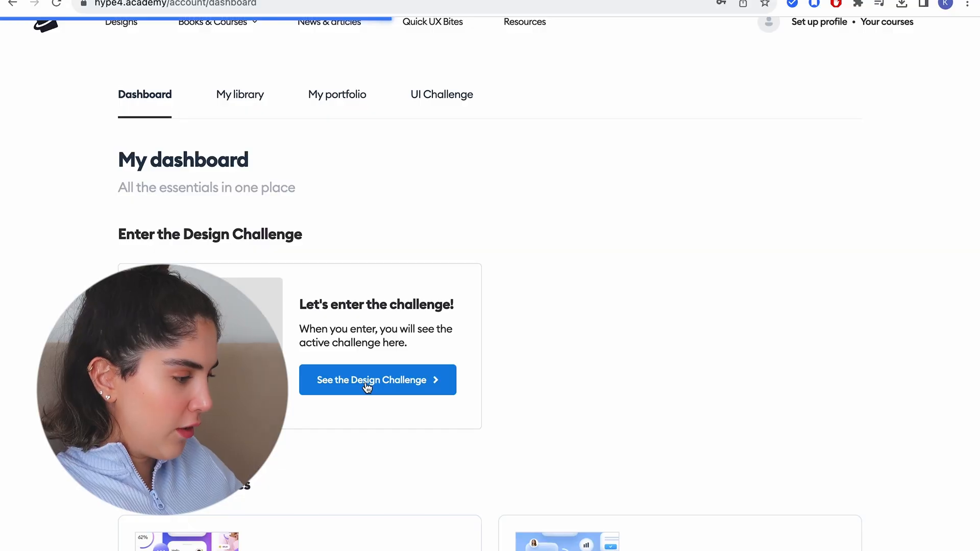
left_click(371, 380)
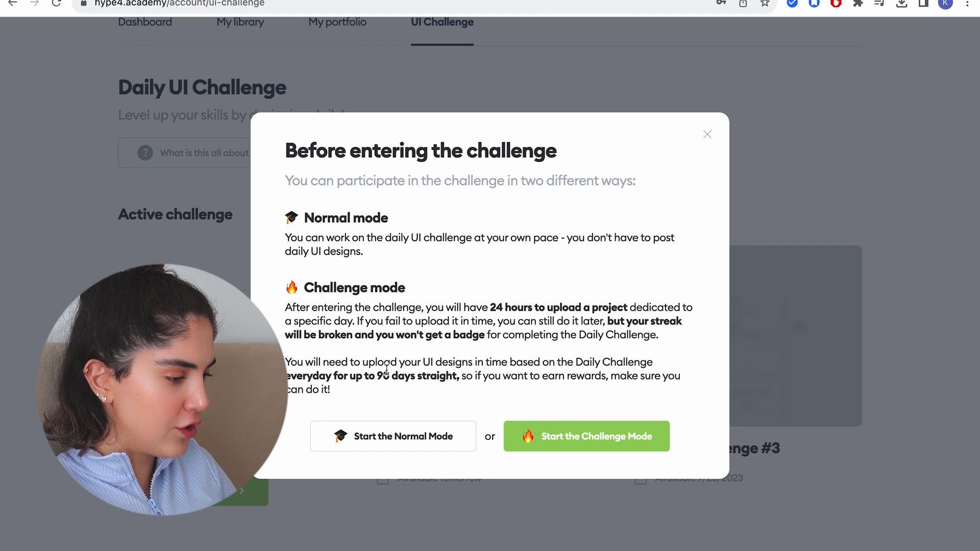
Enter Challenge mode and review the product-card brief for Daily UI Challenge #1
left_click(586, 436)
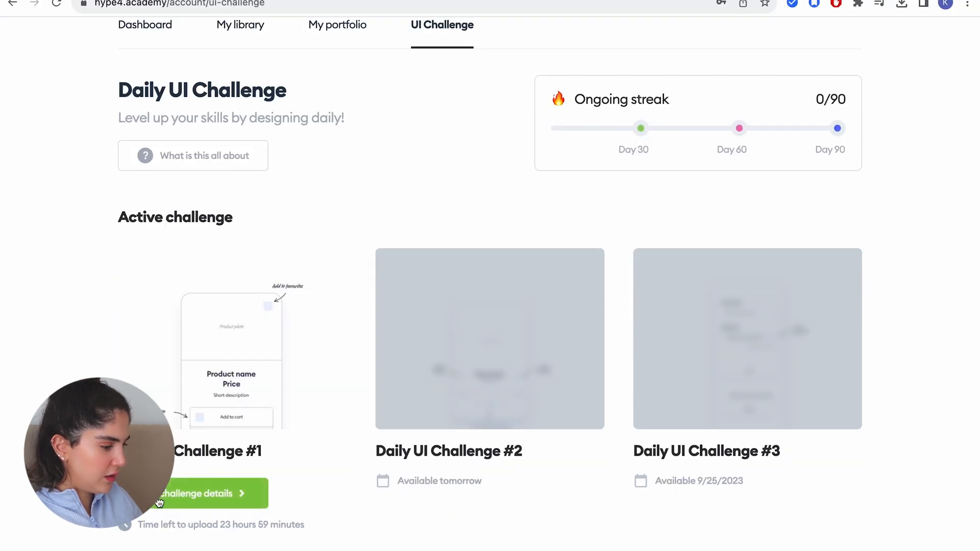
left_click(200, 493)
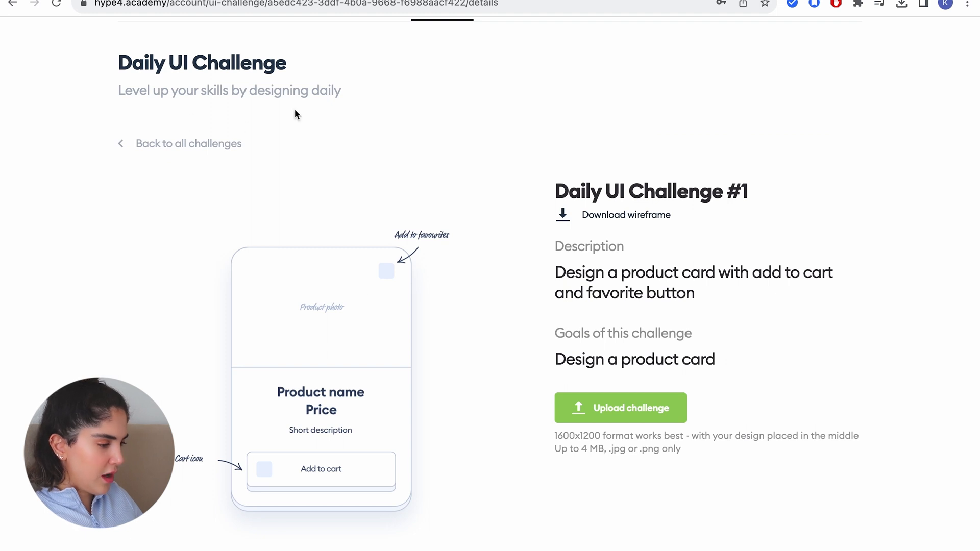
scroll("down", 3)
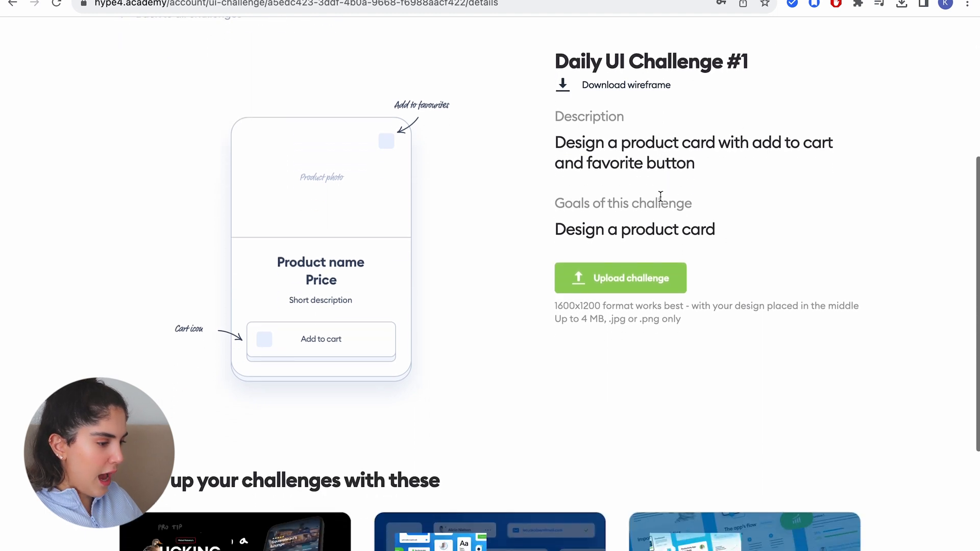
mouse_move(710, 169)
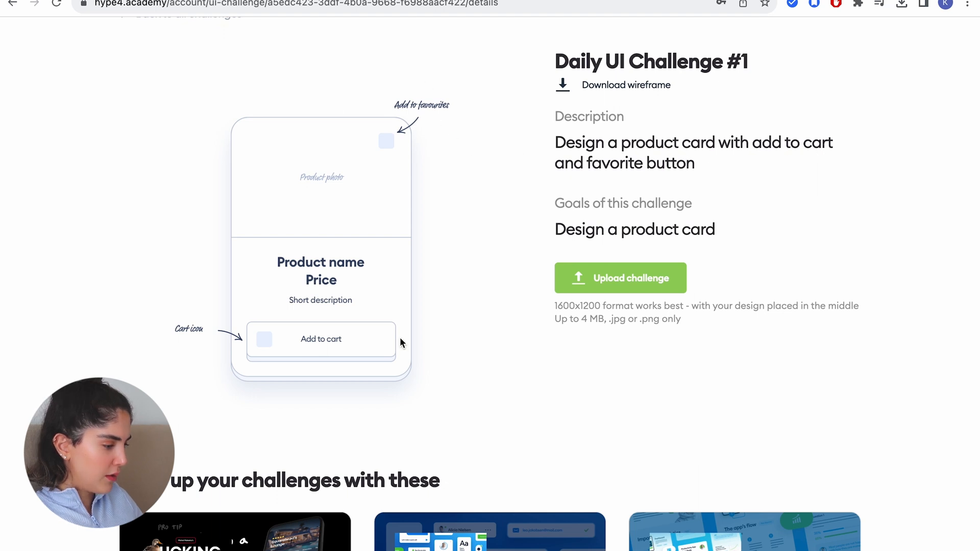
scroll("down", 3)
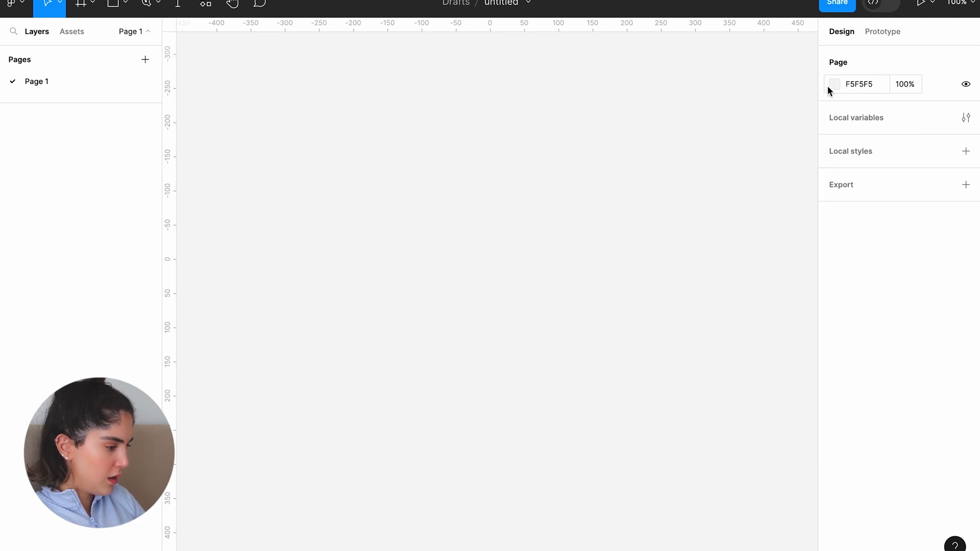
Set the canvas colour to 888888, add a Cover page, and rename Page 1 to Day 1
left_click(834, 83)
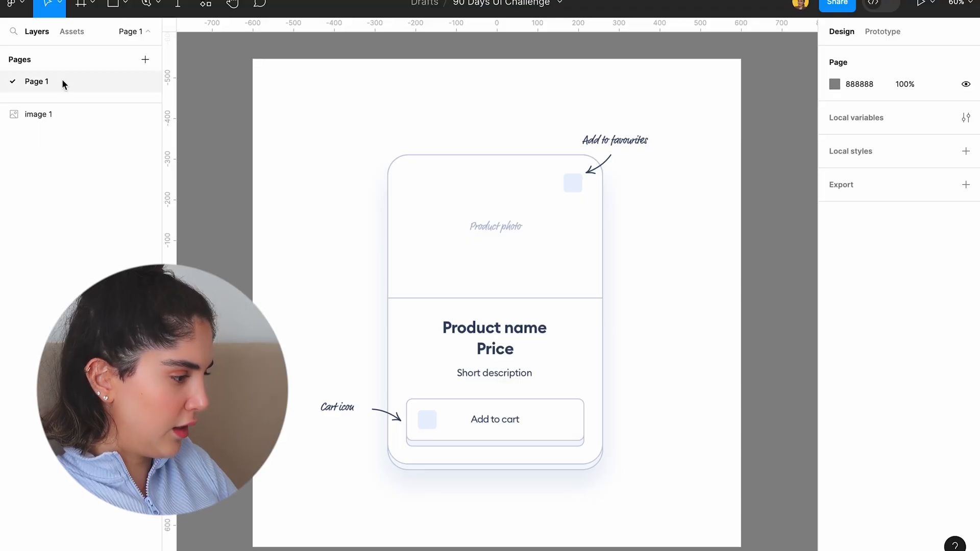
left_click(145, 59)
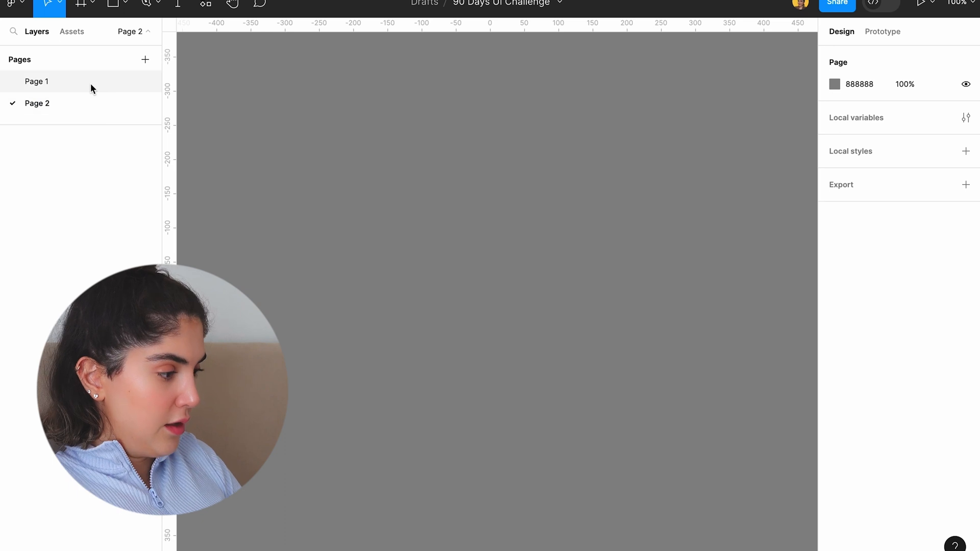
double_click(36, 81)
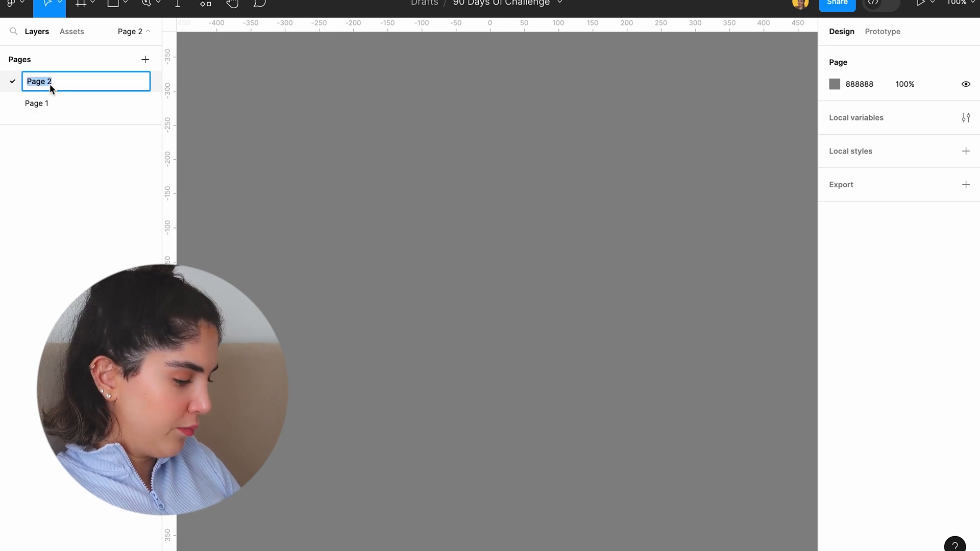
type("Cover")
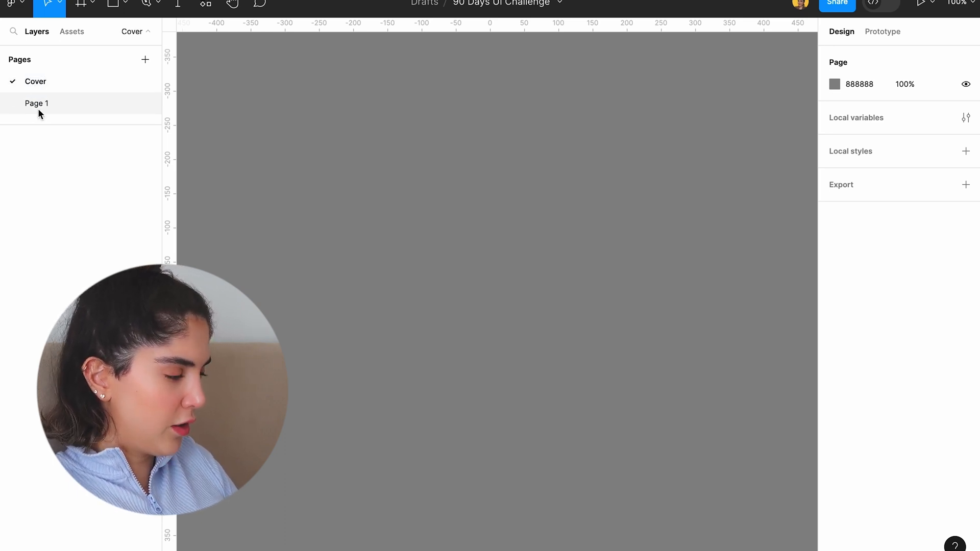
type("Day")
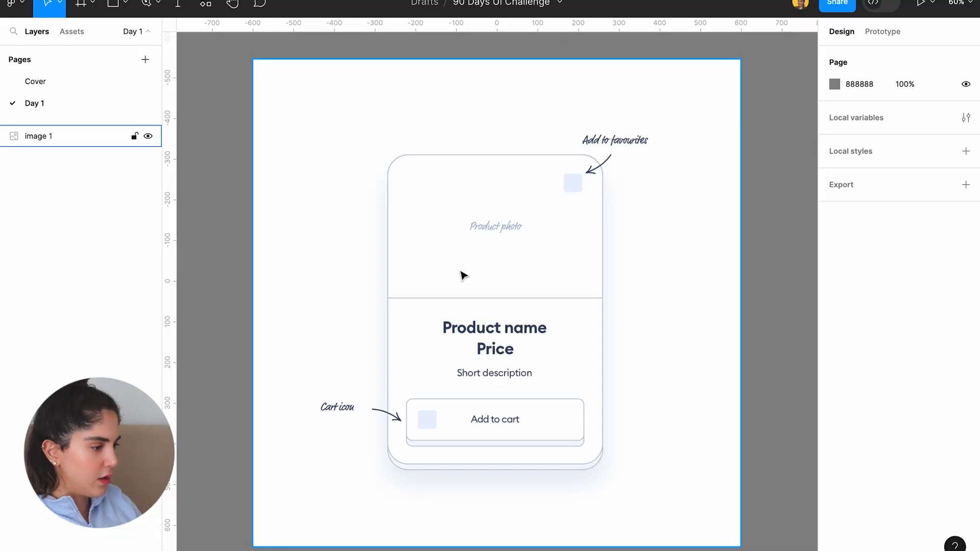
Search the web for a duck illustration and paste its screenshot onto Day 1
scroll("down", 3)
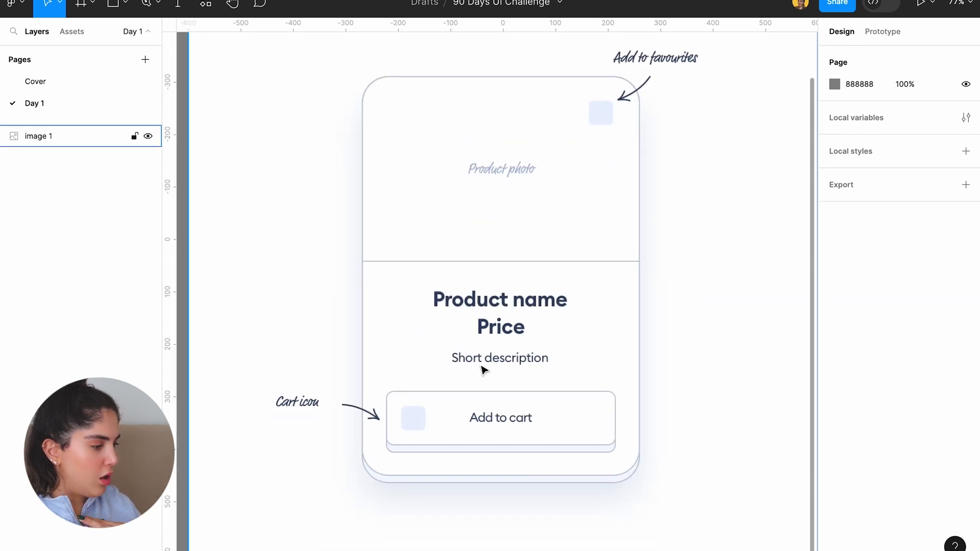
mouse_move(417, 430)
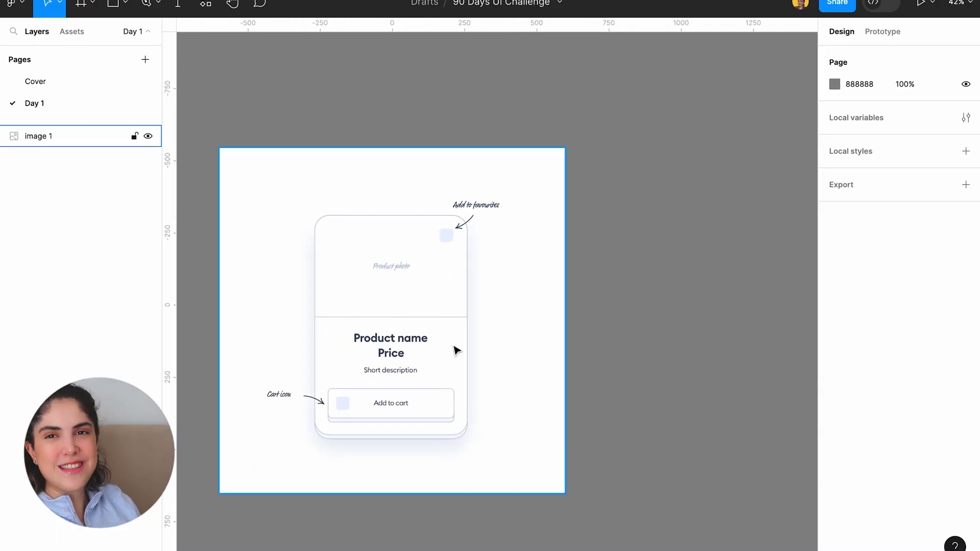
mouse_move(459, 426)
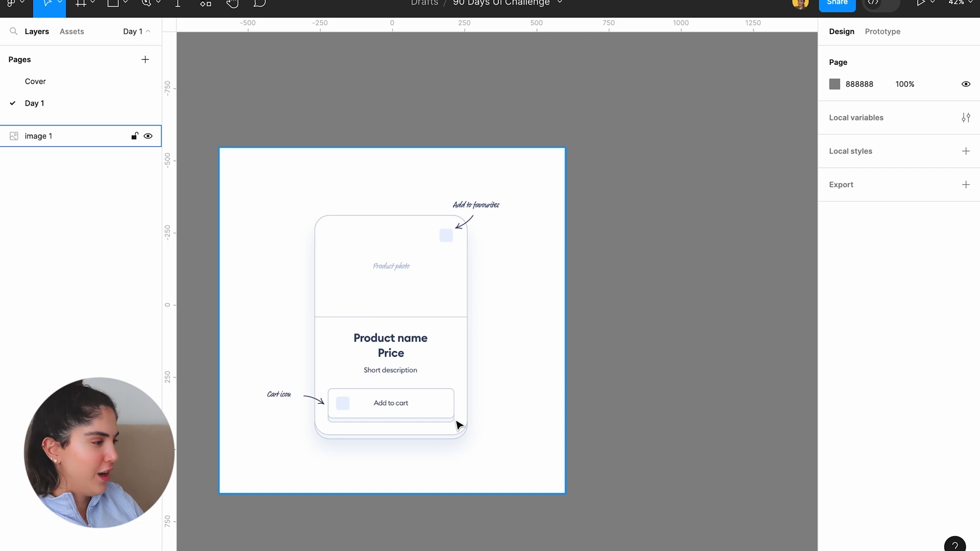
left_click(392, 319)
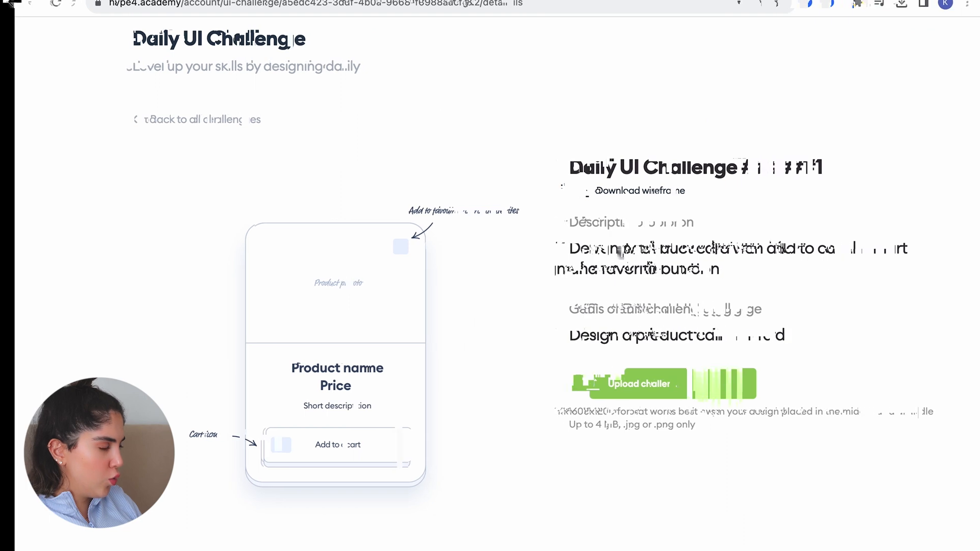
type("duckdb my.db")
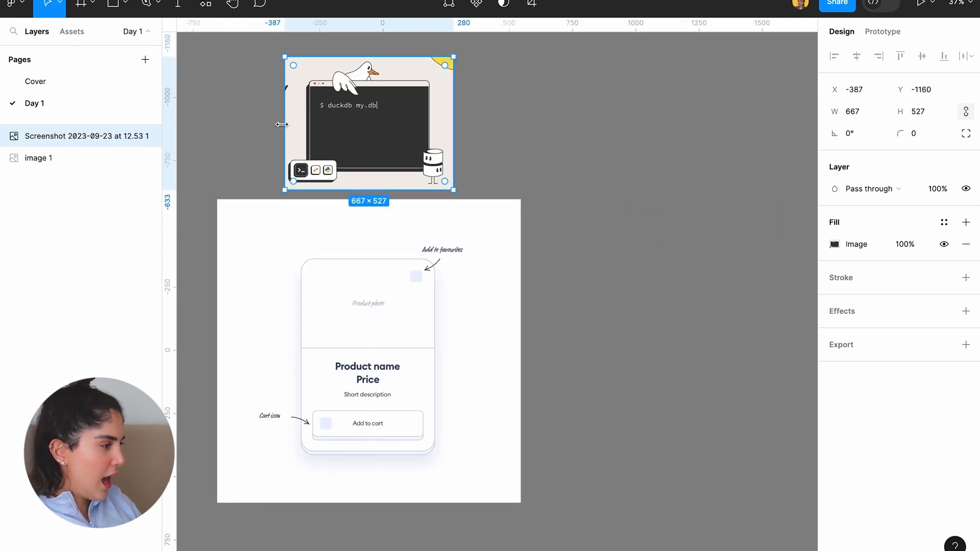
Draw a frame beside the wireframe, sized 528 by 680, named Card
left_click(82, 5)
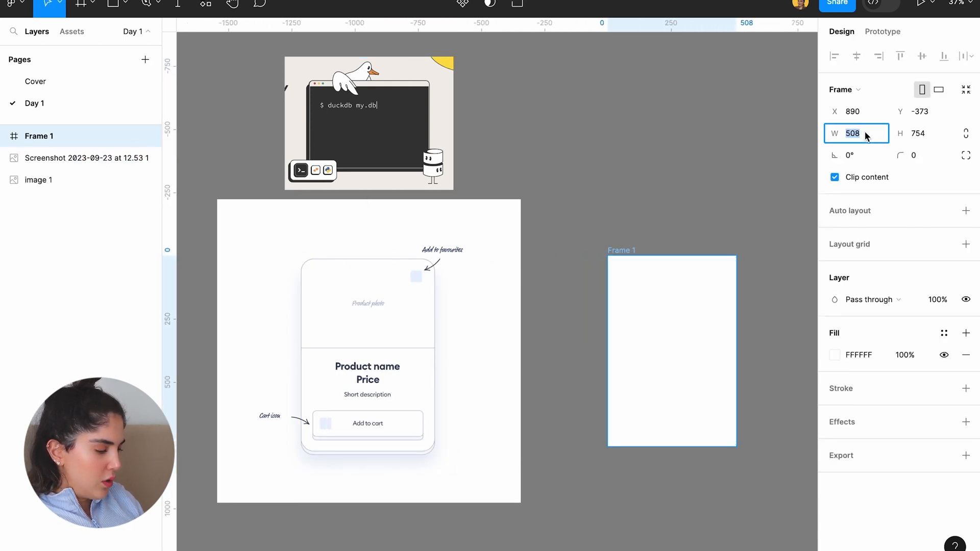
type("480")
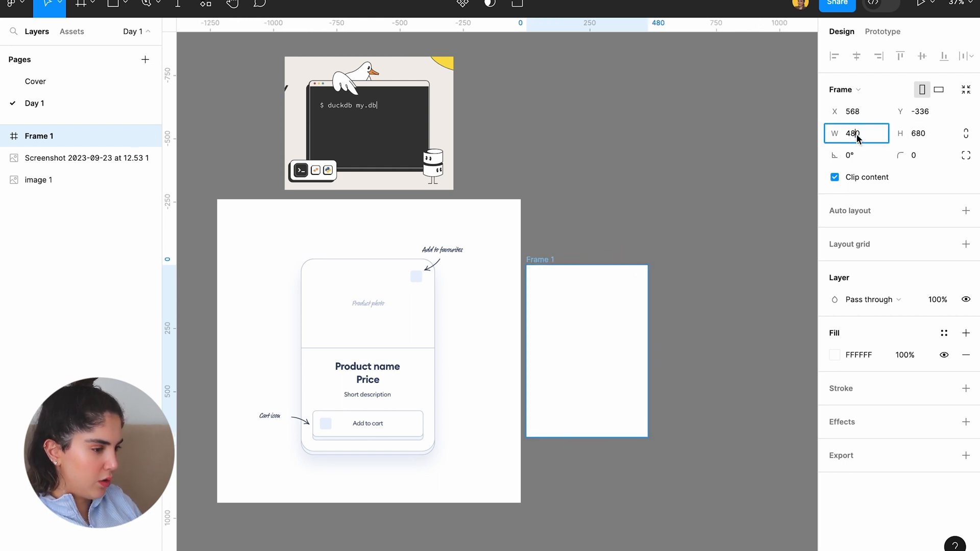
type("512")
left_click(91, 135)
type("Card")
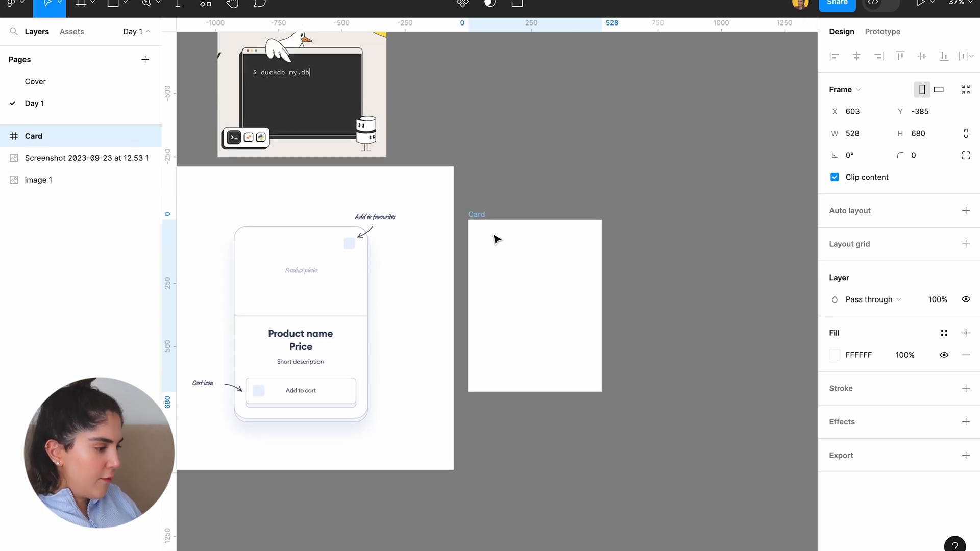
left_click(535, 305)
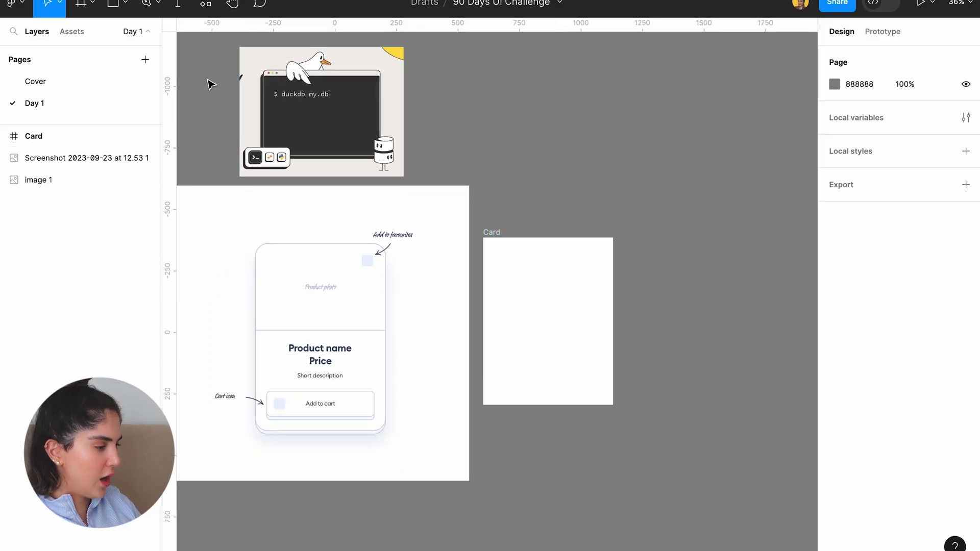
Draw an Image frame across the card's top and set the Card corner radius to 40
left_click(81, 4)
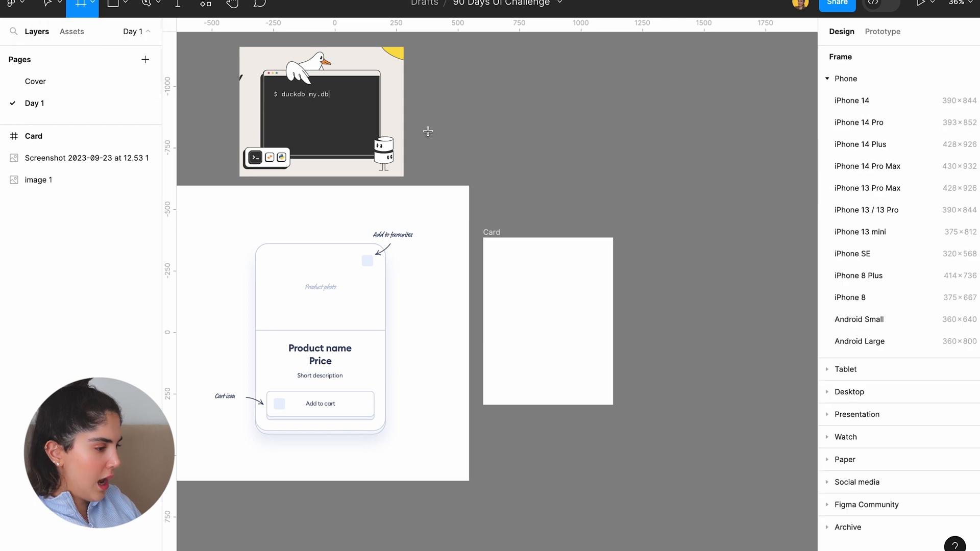
left_click_drag(482, 257, 614, 334)
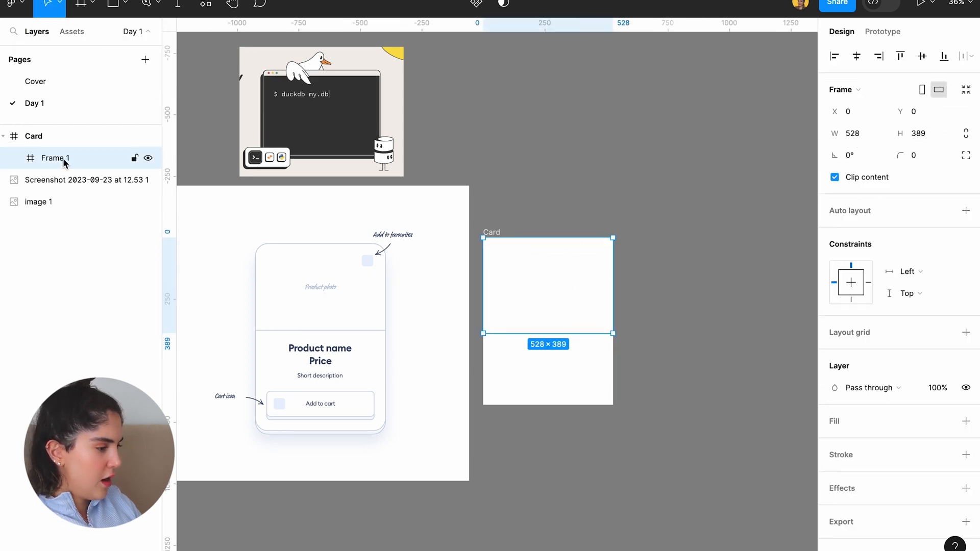
type("Immage")
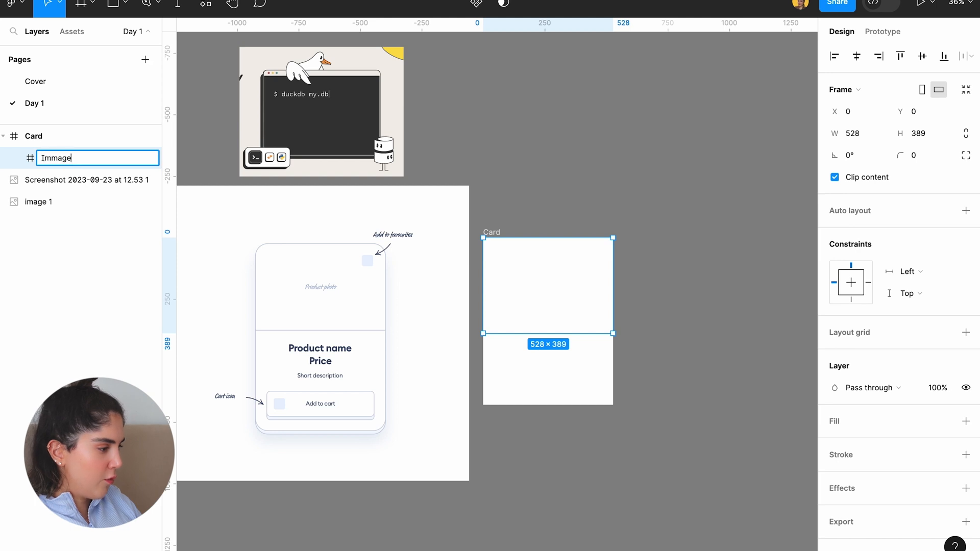
key("Backspace")
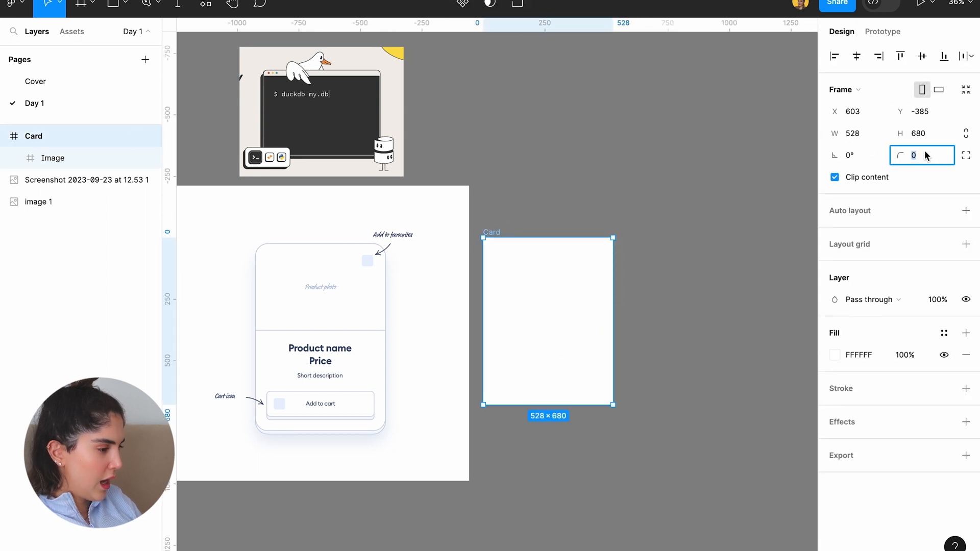
type("48")
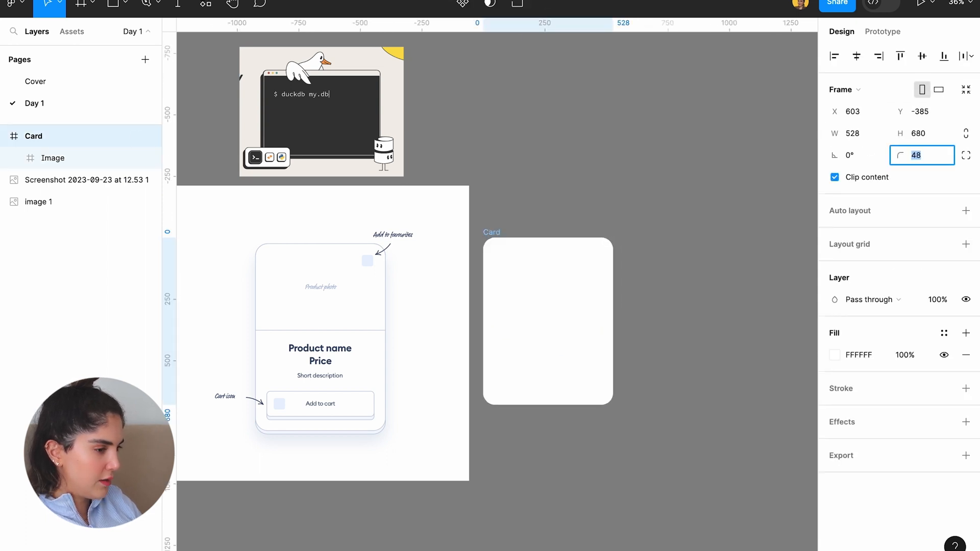
type("40")
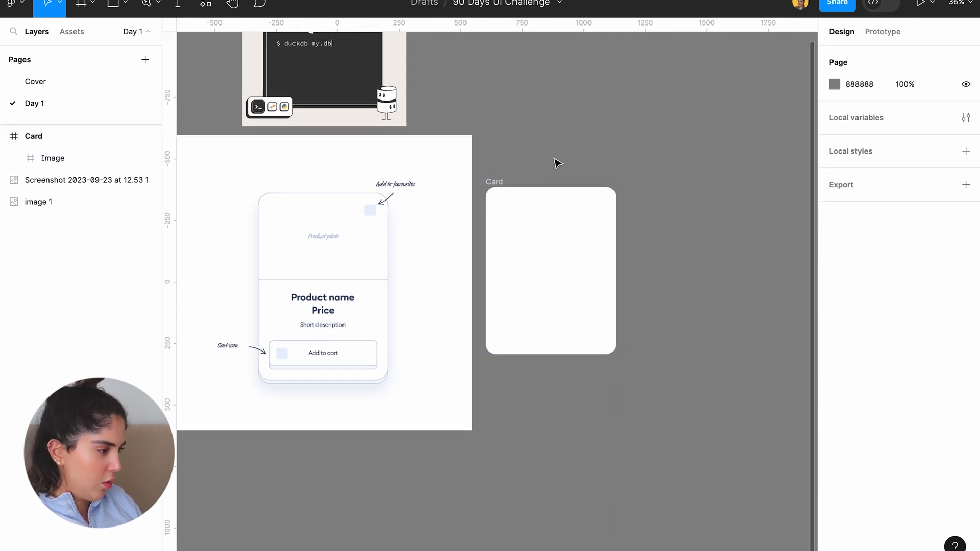
Wrap the Card in a larger beige parent frame using the Frame tool
left_click(83, 5)
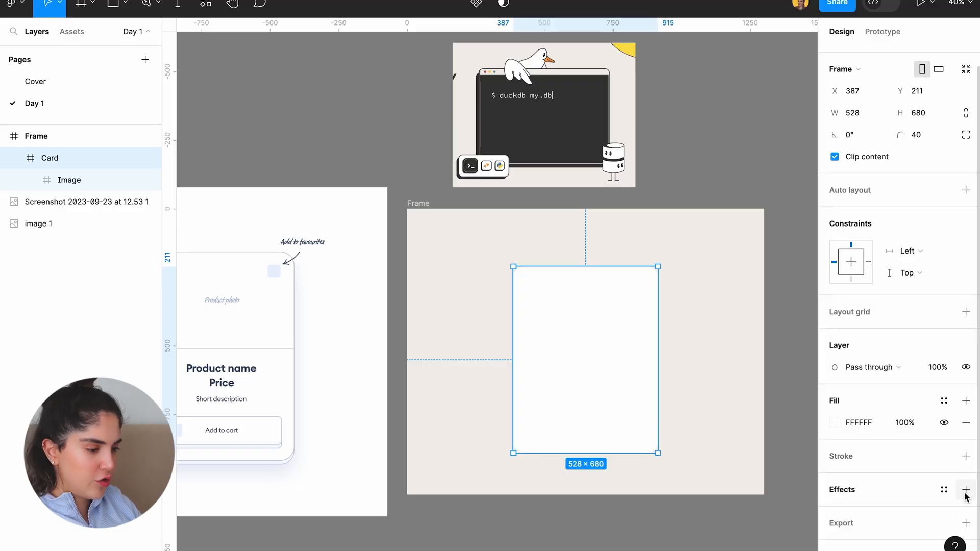
Add a drop shadow to the card with X -20 and Y 20
left_click(966, 491)
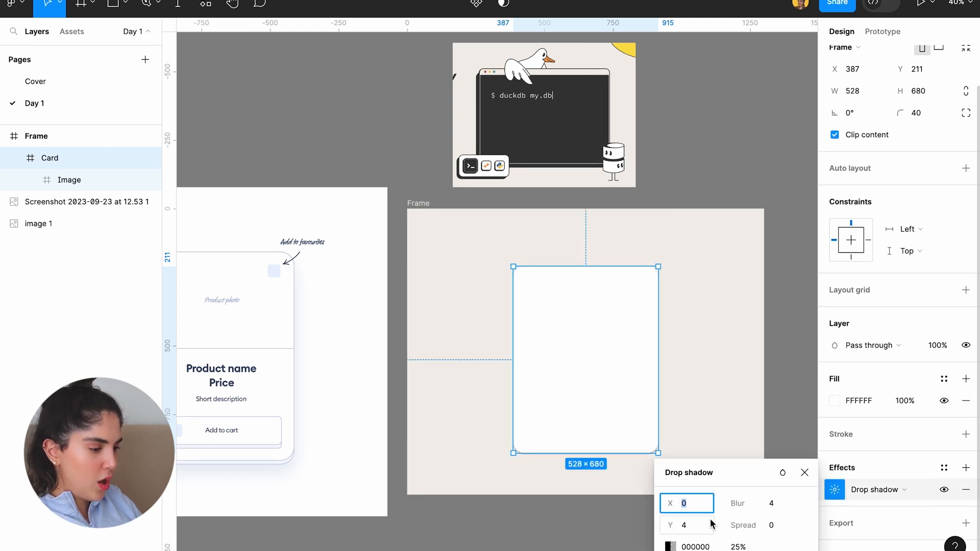
type("20")
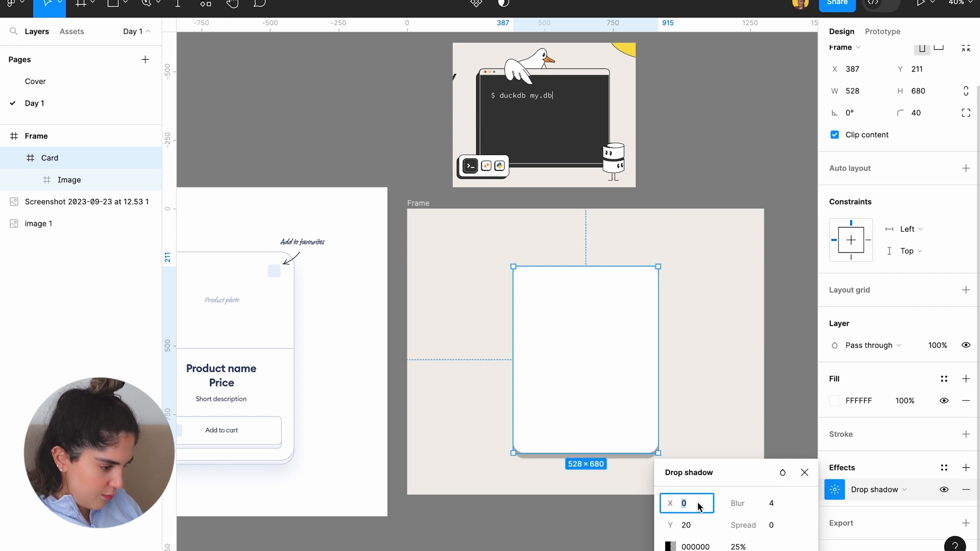
type("-20")
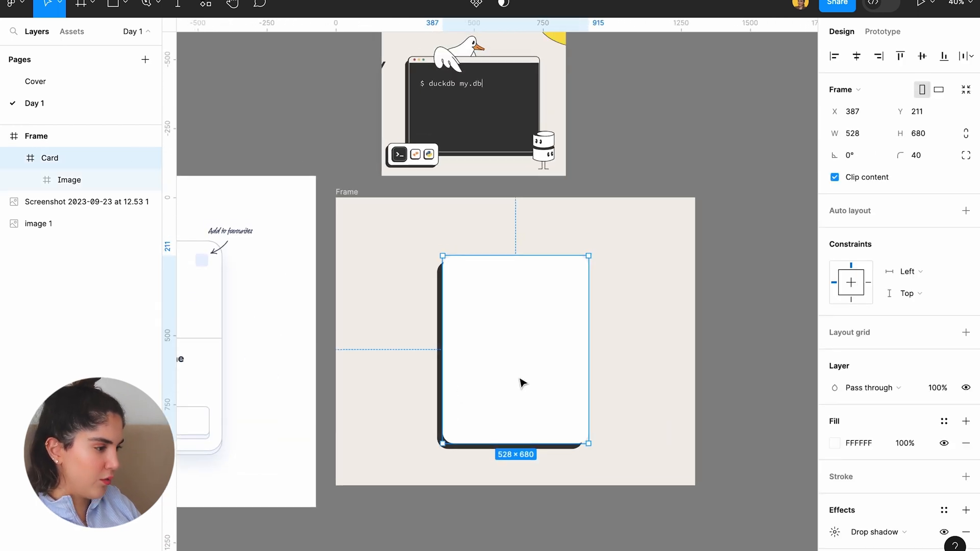
Add a 383838 stroke of weight 5 to the card
left_click(966, 476)
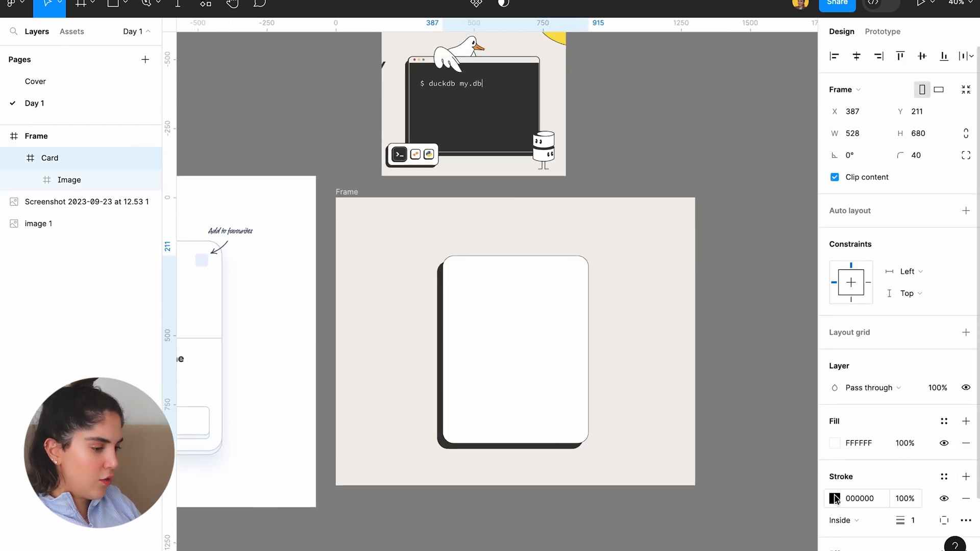
left_click(835, 498)
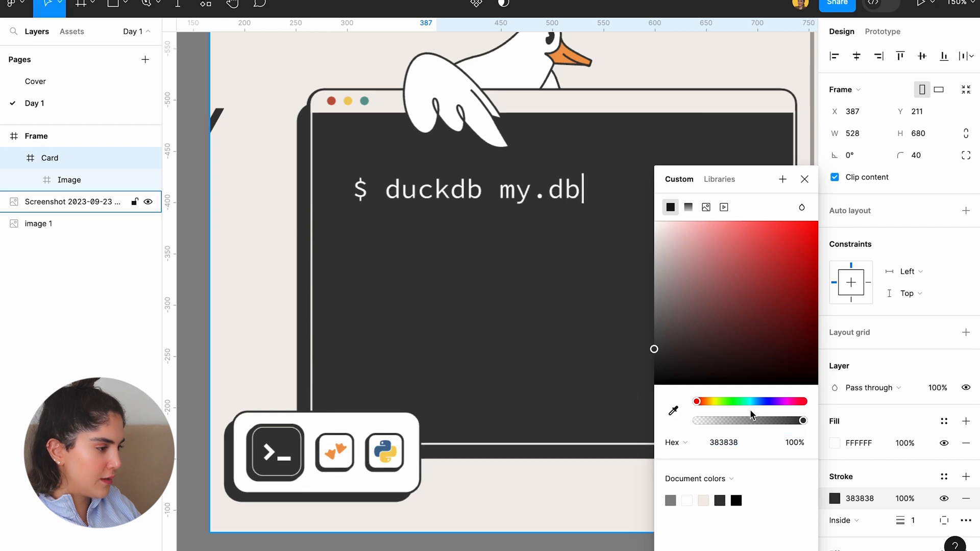
scroll("down", 3)
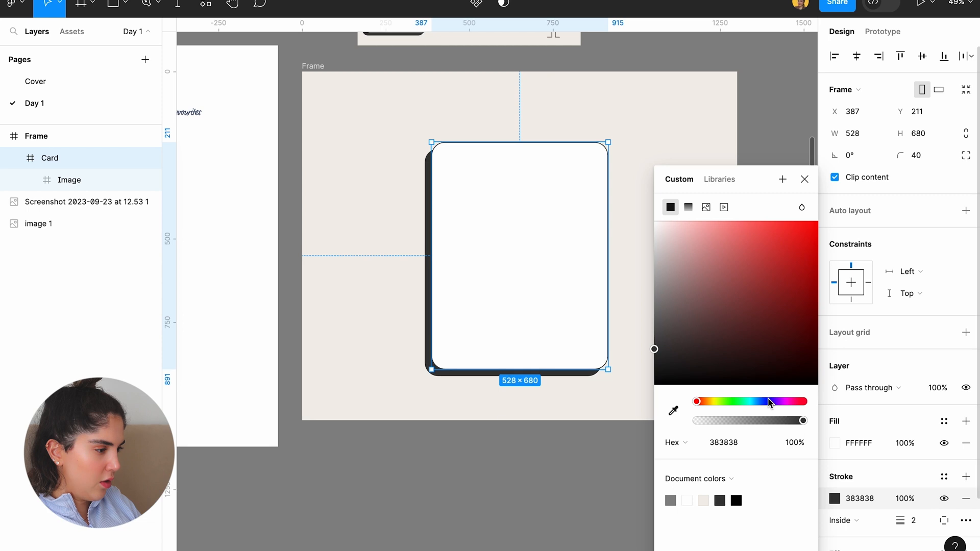
type("5")
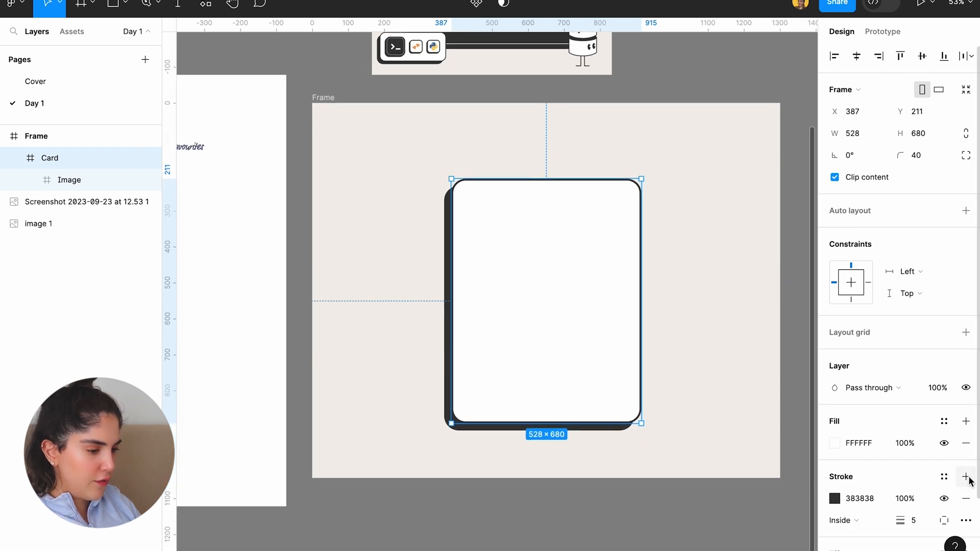
Add an inner shadow with spread 2 in sampled beige F3EFEB, and fill the card 383838
left_click(966, 468)
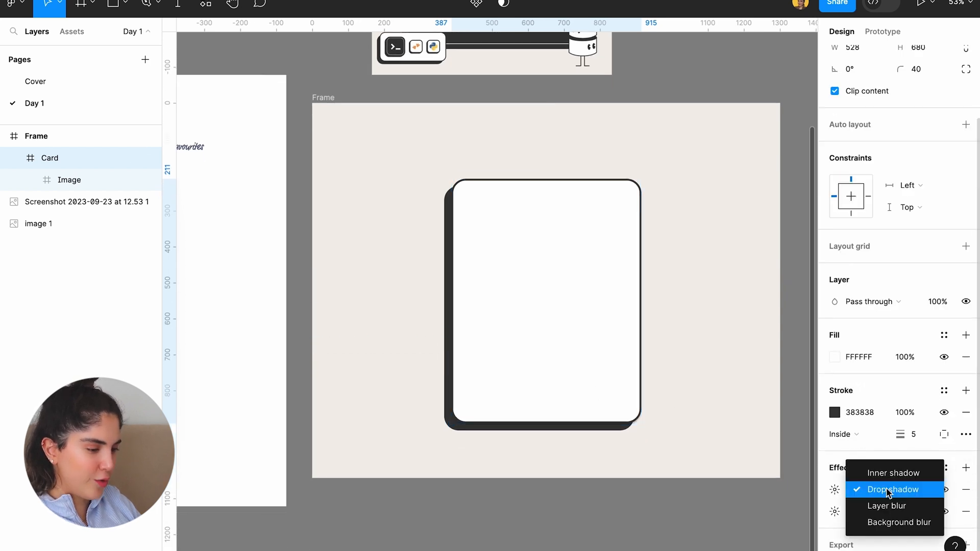
left_click(894, 473)
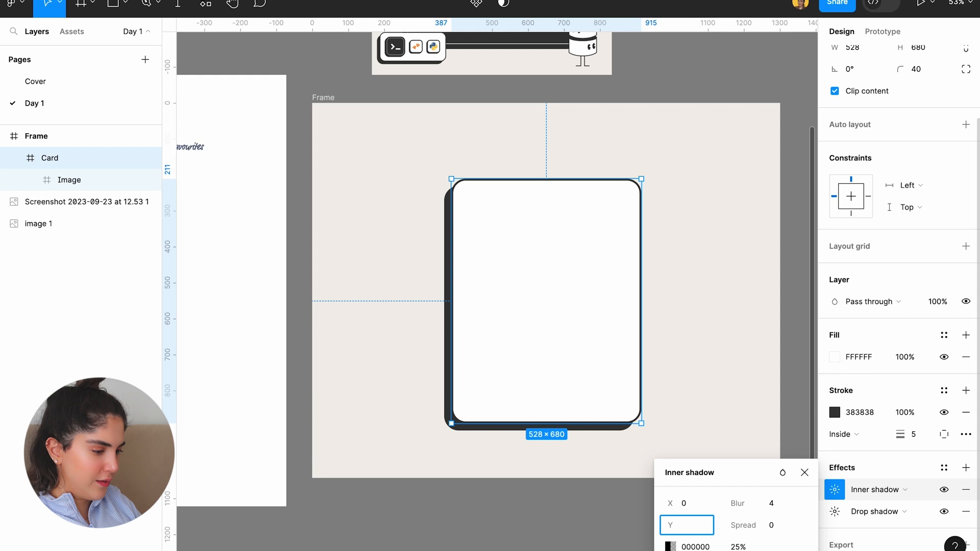
type("2")
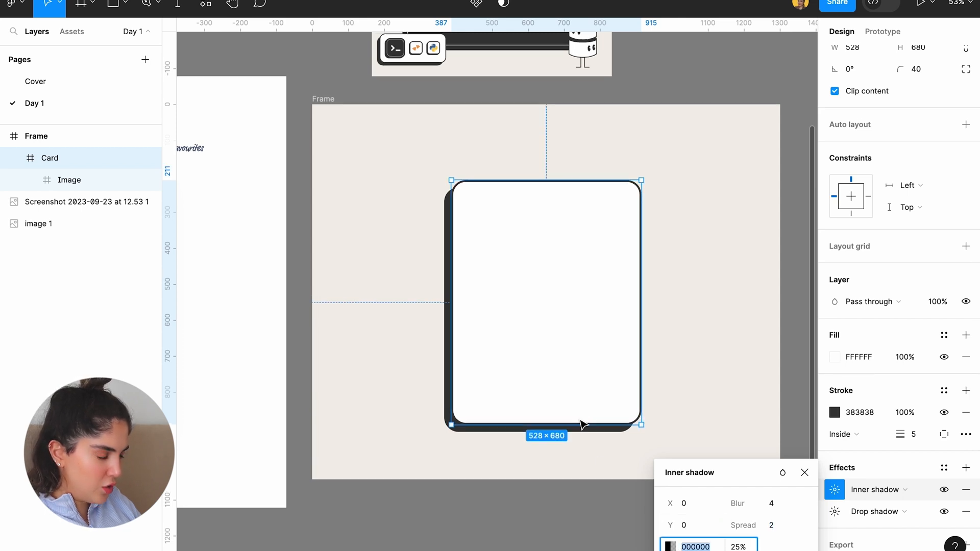
left_click(670, 547)
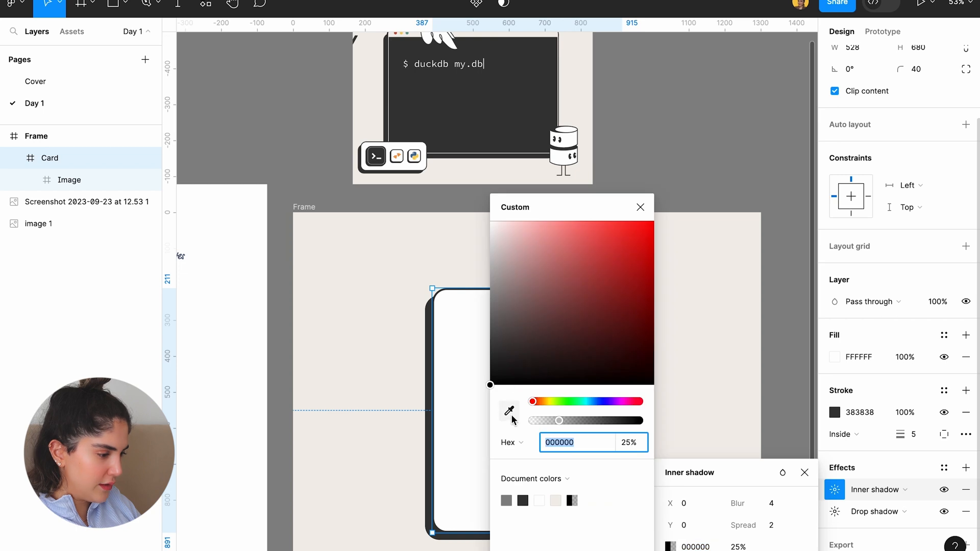
left_click(641, 206)
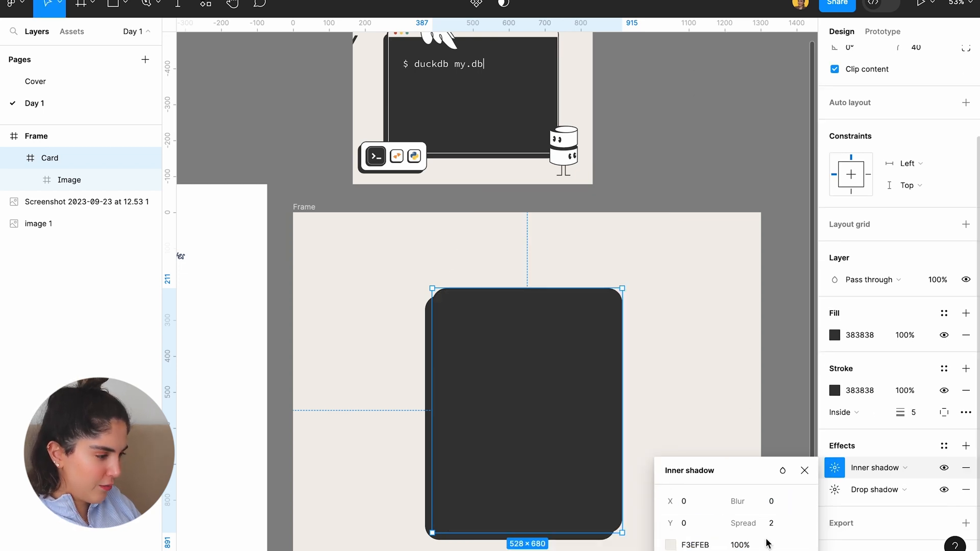
type("10")
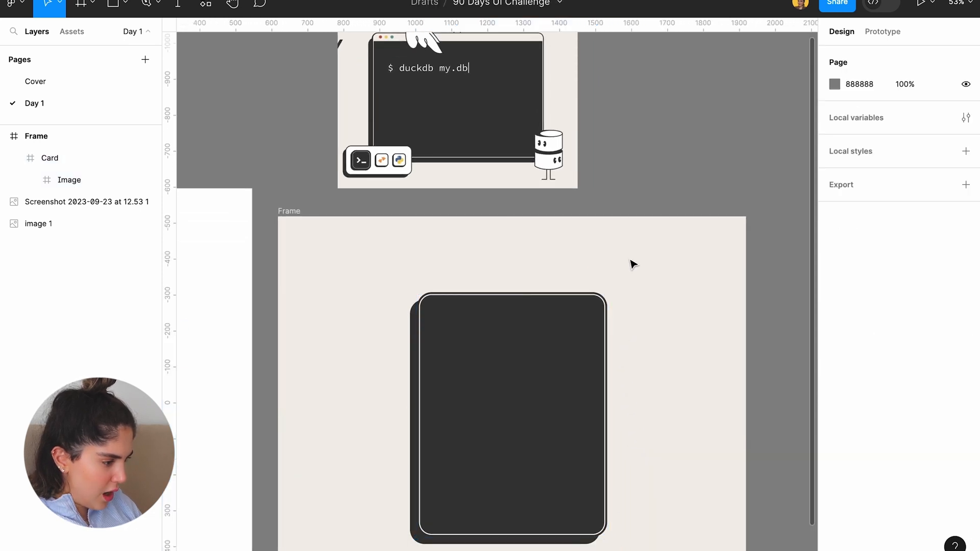
scroll("down", 3)
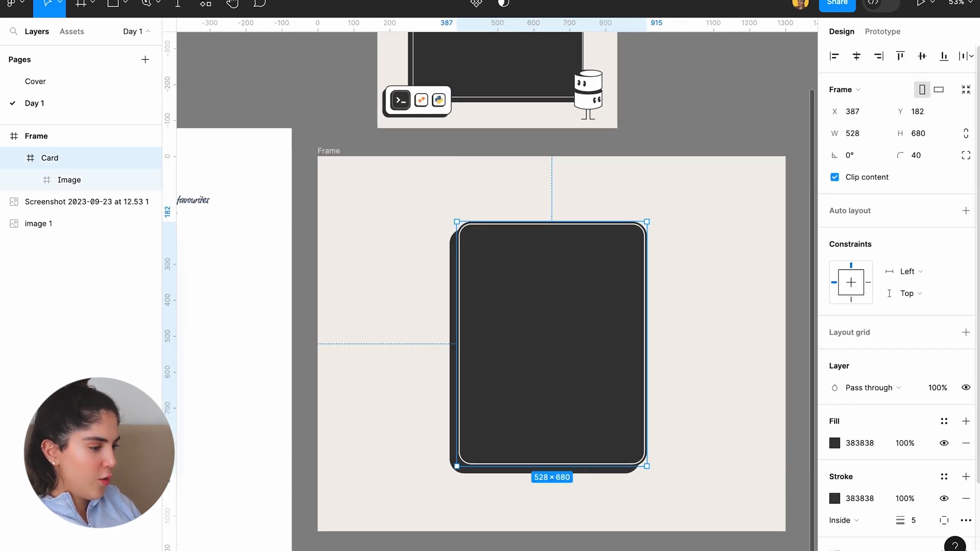
scroll("down", 3)
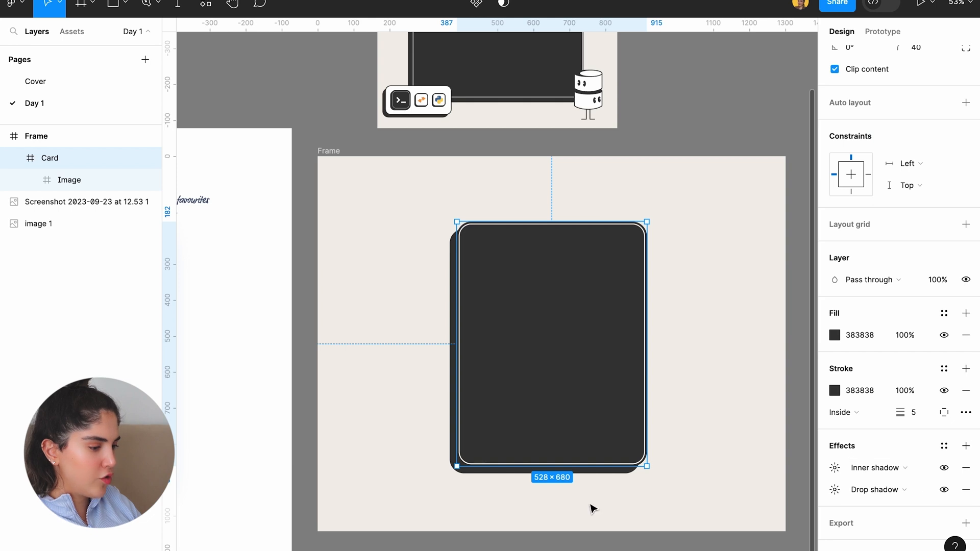
mouse_move(786, 356)
type("3")
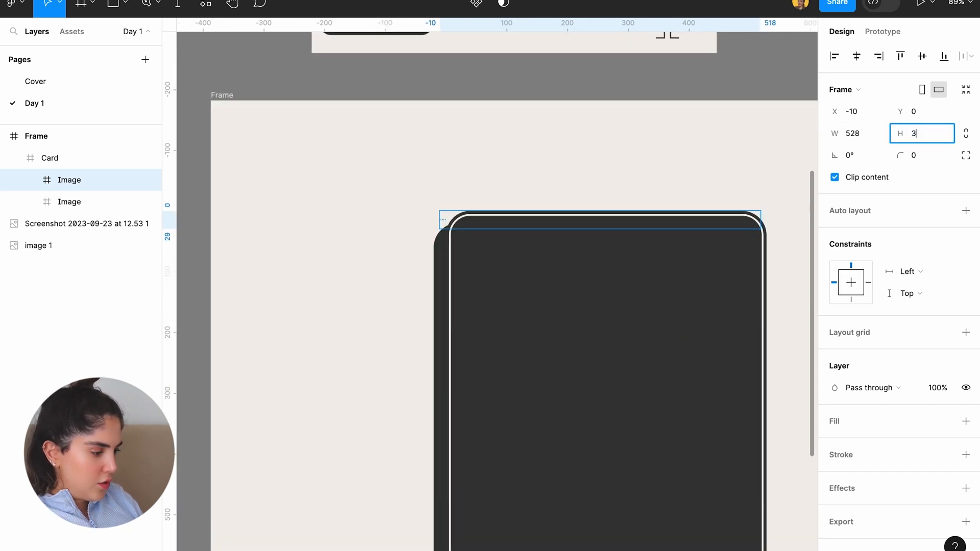
Add a 528-wide frame inside Card forming a thin light band along its top
type("2")
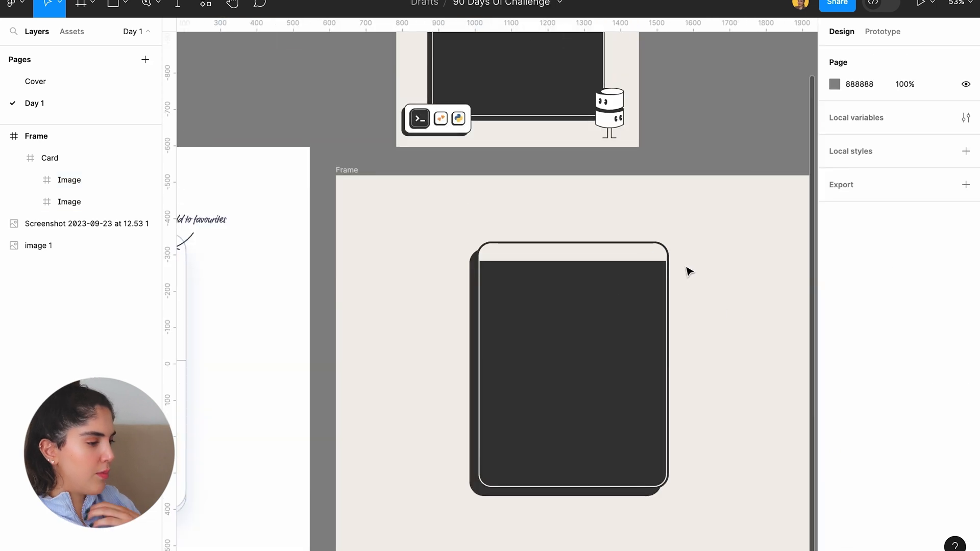
scroll("down", 3)
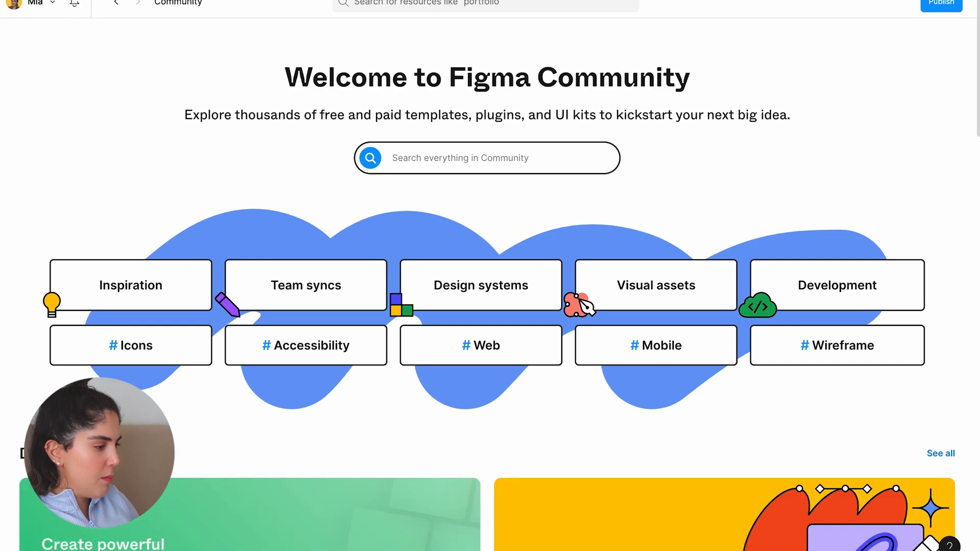
Search Community for 'illustartion', filter to Files + templates, and open Stipple illustrations in Figma
scroll("down", 3)
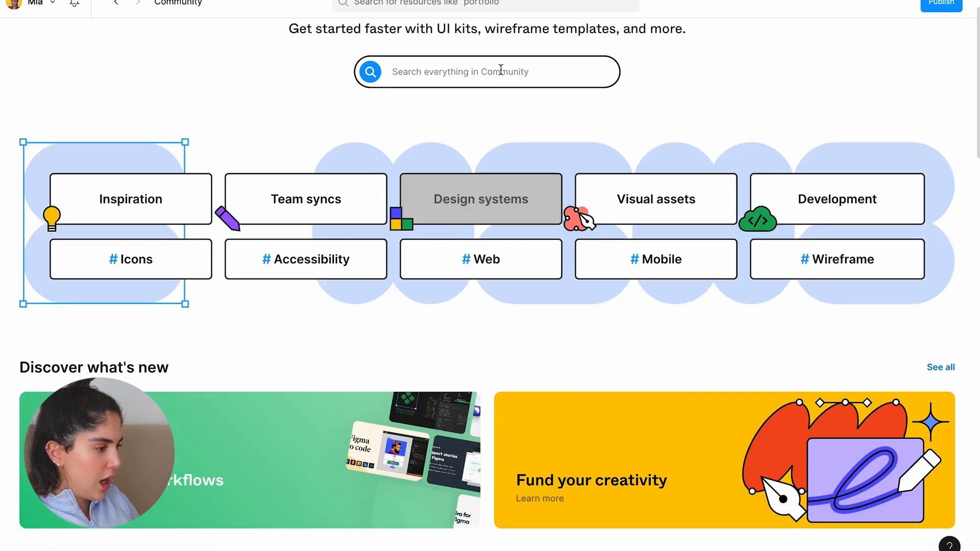
type("illustartion")
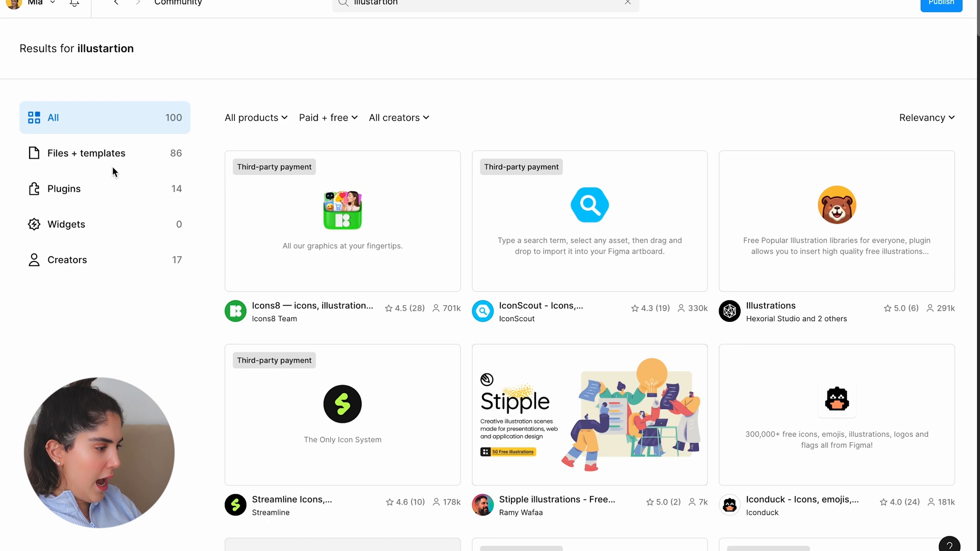
left_click(86, 153)
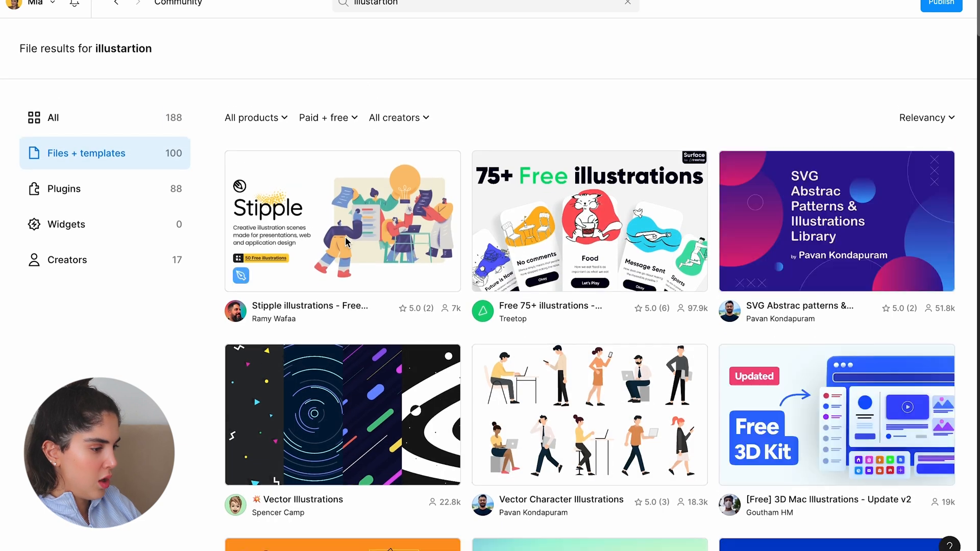
left_click(342, 222)
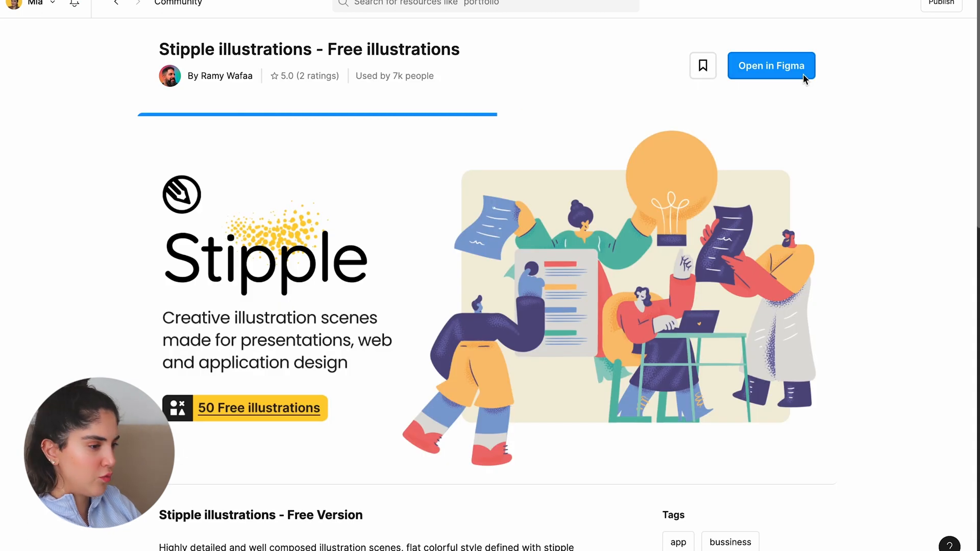
left_click(771, 65)
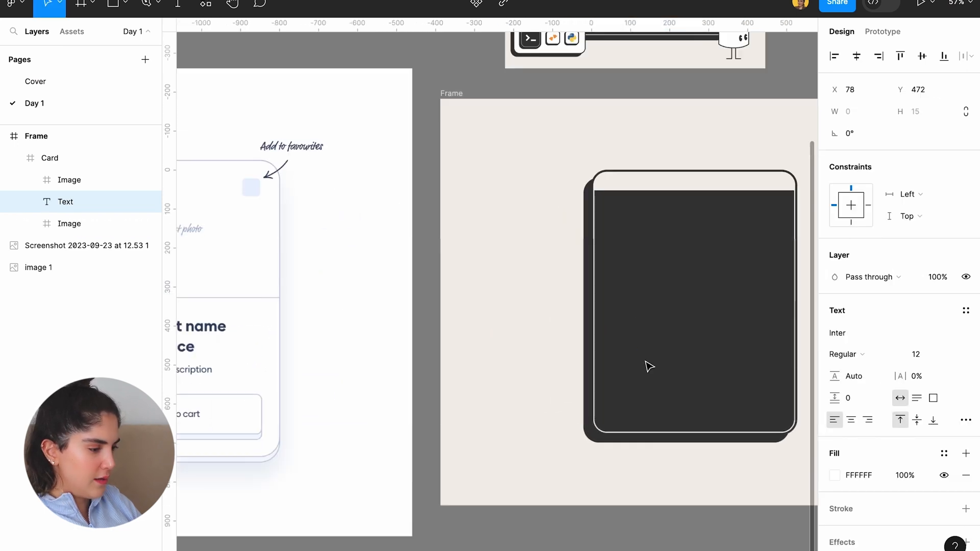
Type the card title 'Illustration Pack for Kids'
scroll("down", 3)
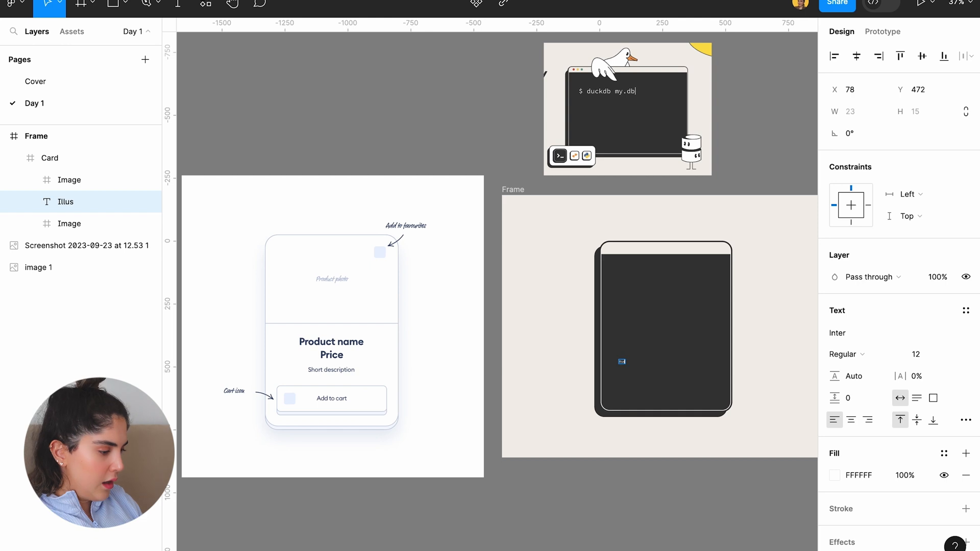
type("Illustration Pack for")
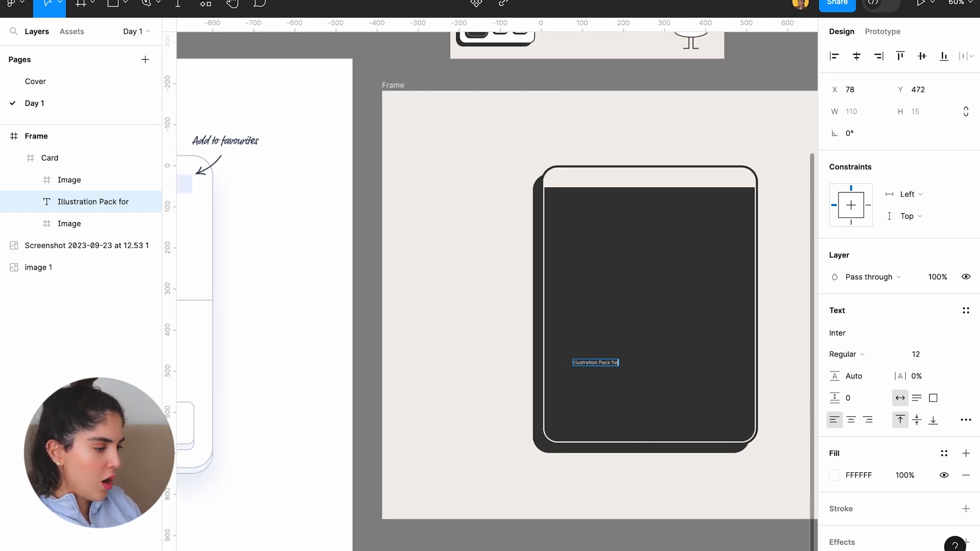
type("Kids")
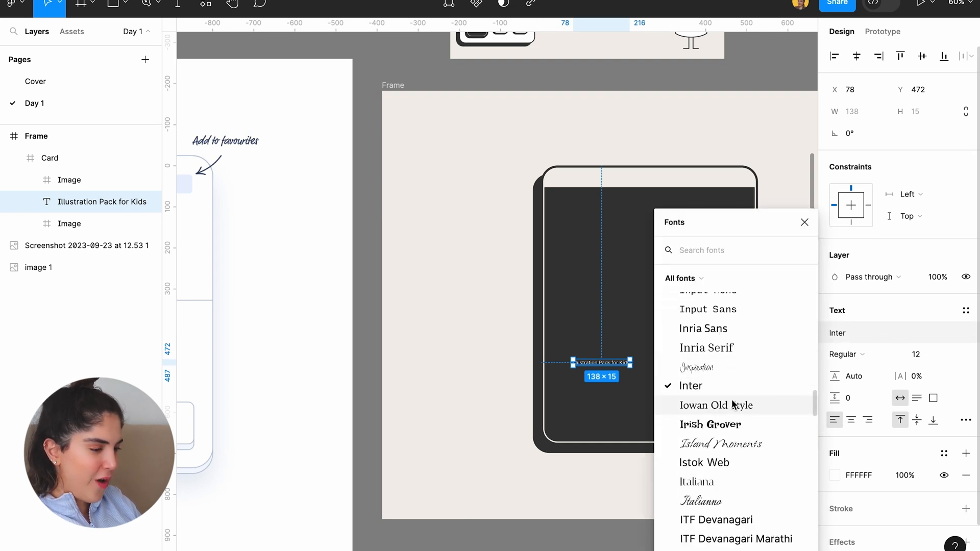
Make the title Bold at size 40 and narrow its box so it wraps onto two lines
left_click(704, 463)
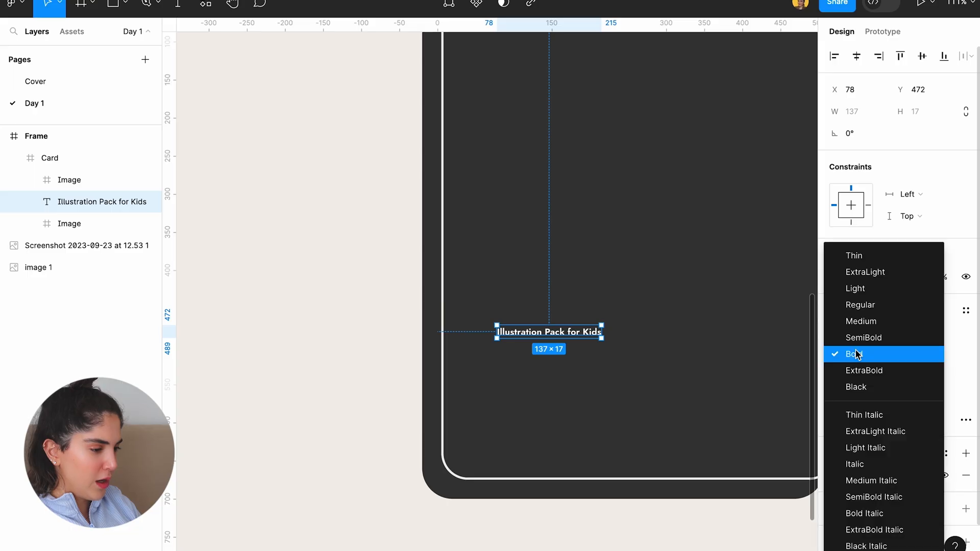
left_click(854, 354)
type("40")
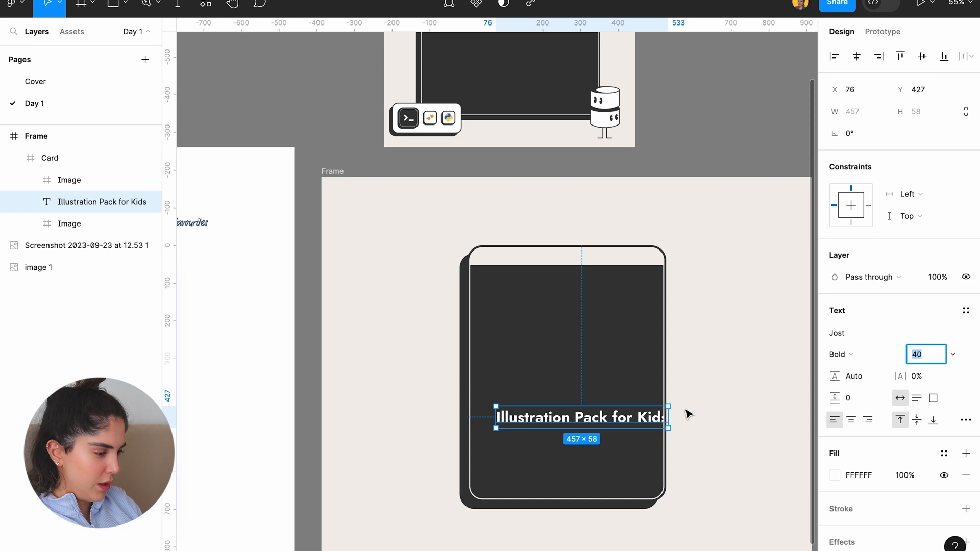
left_click_drag(669, 418, 613, 417)
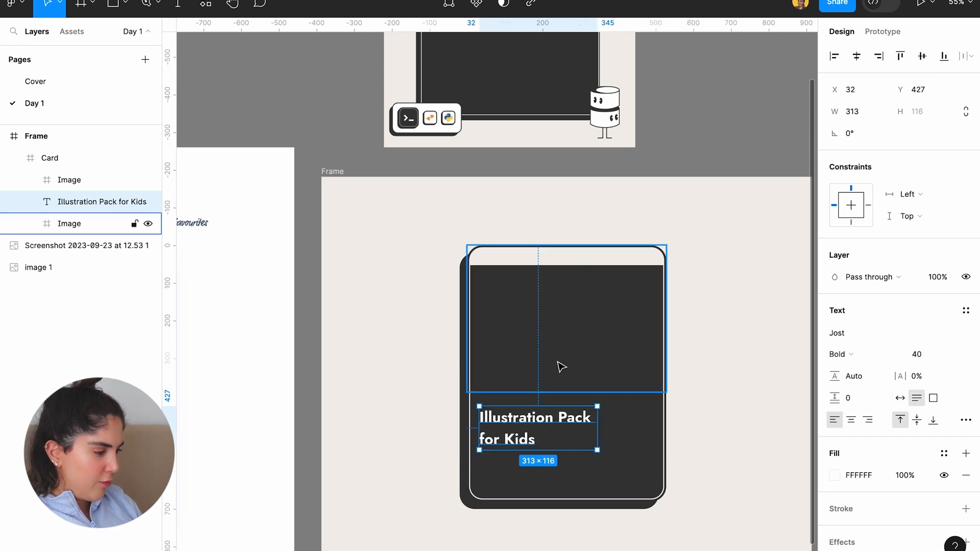
left_click(69, 224)
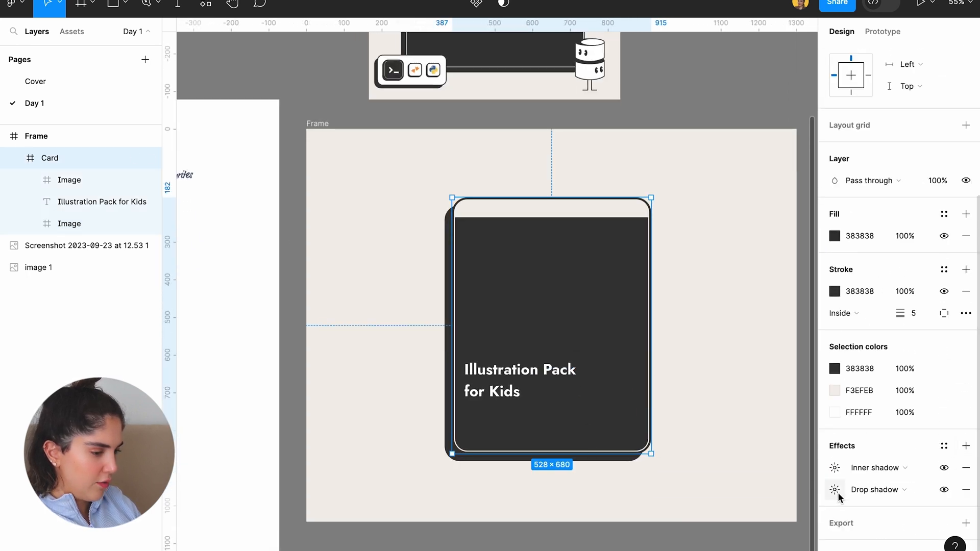
left_click(835, 489)
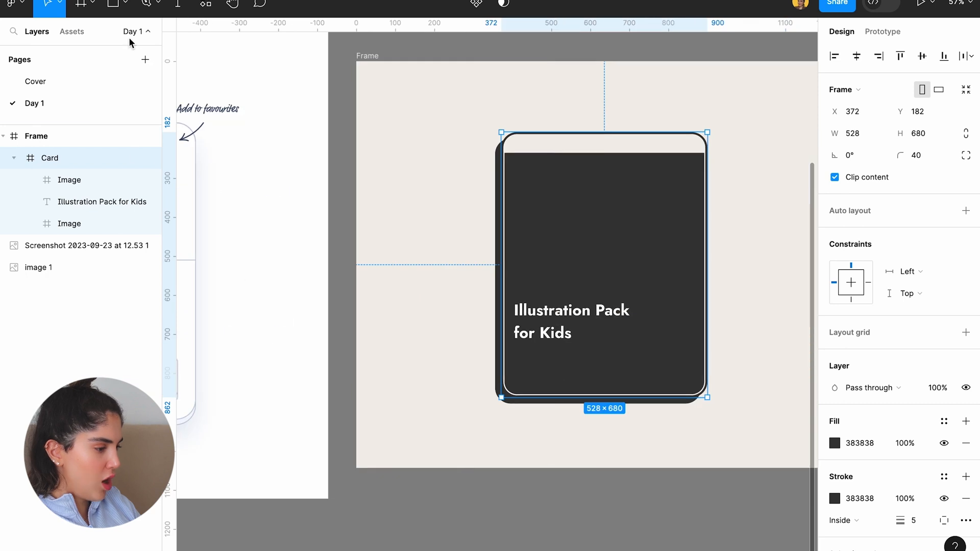
Add the description 'this pack can be used for school stickers' at size 24 under the title
type("this pac")
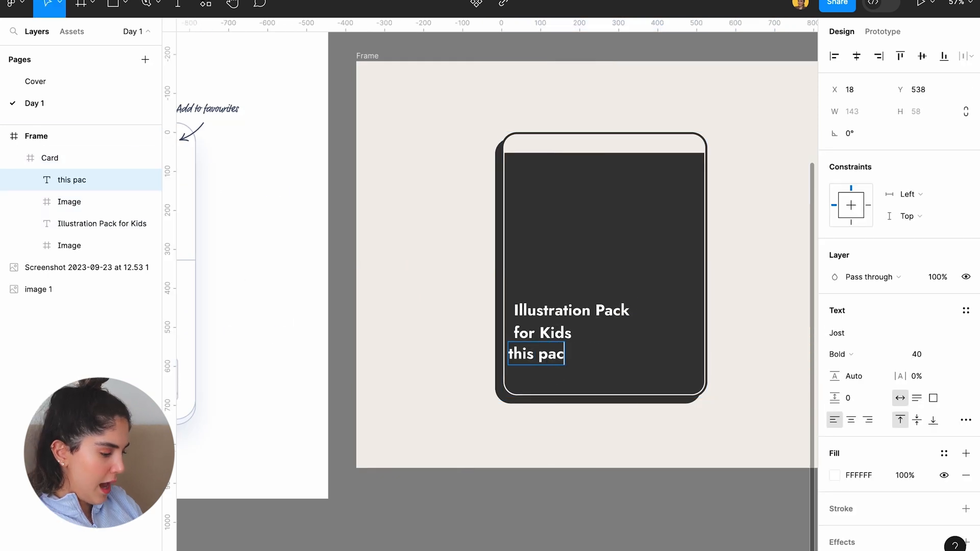
type("k can be used for school stickers")
left_click(927, 354)
type("17")
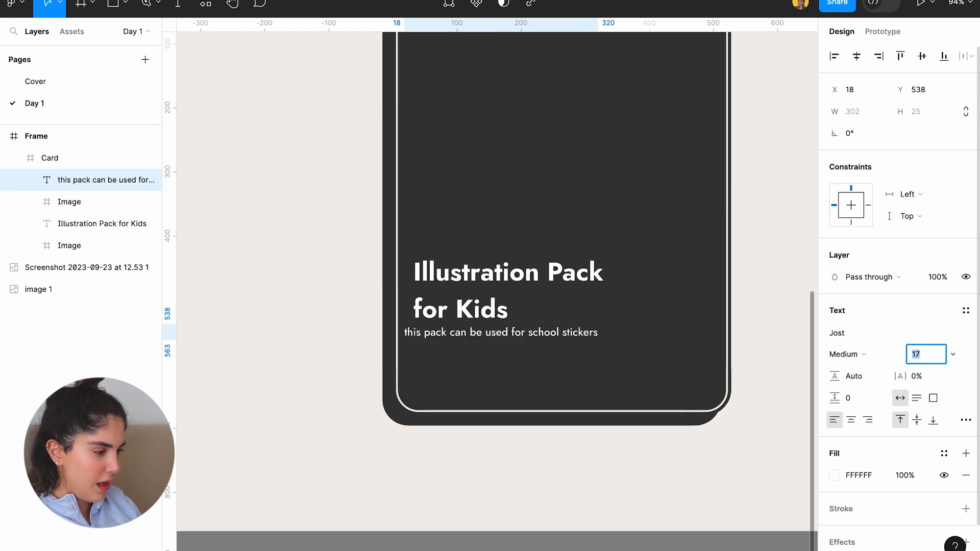
type("24")
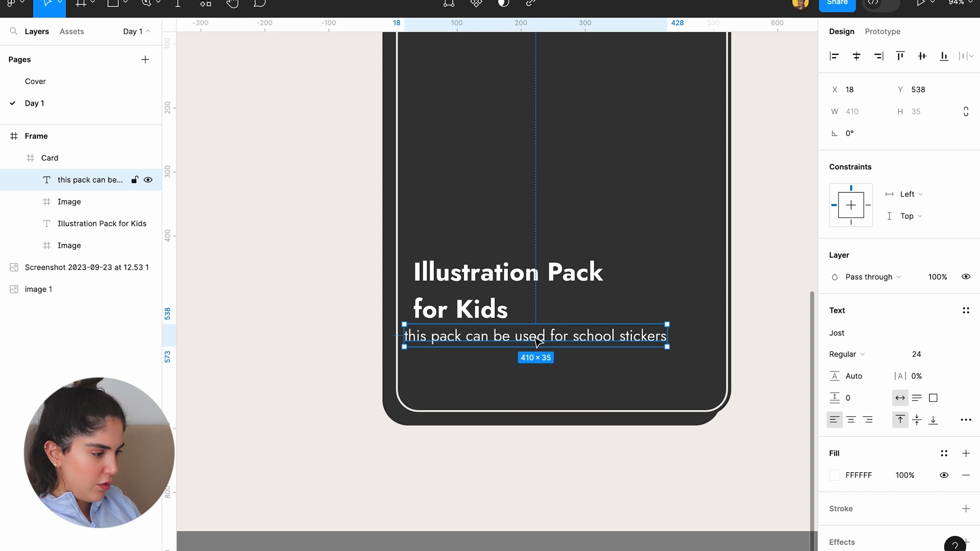
left_click_drag(534, 336, 544, 340)
type("60")
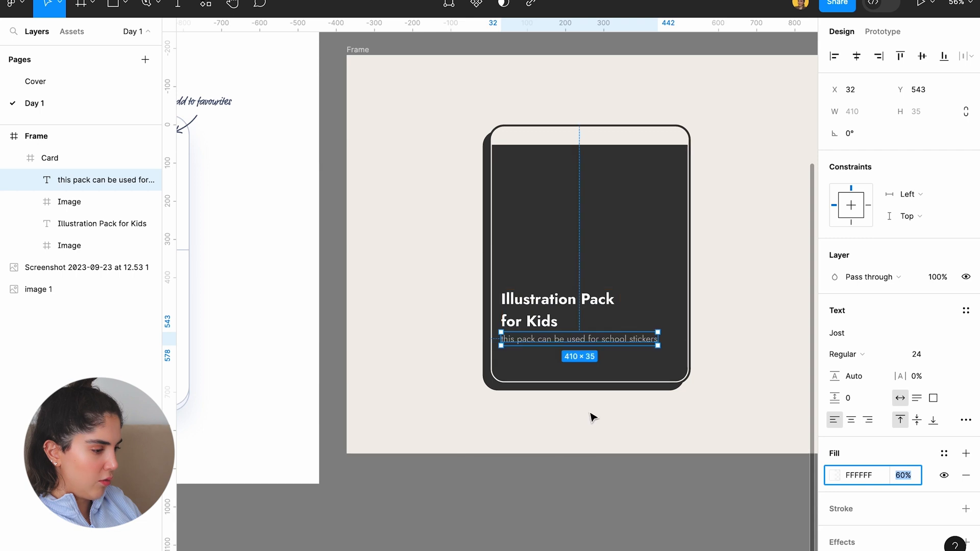
scroll("down", 3)
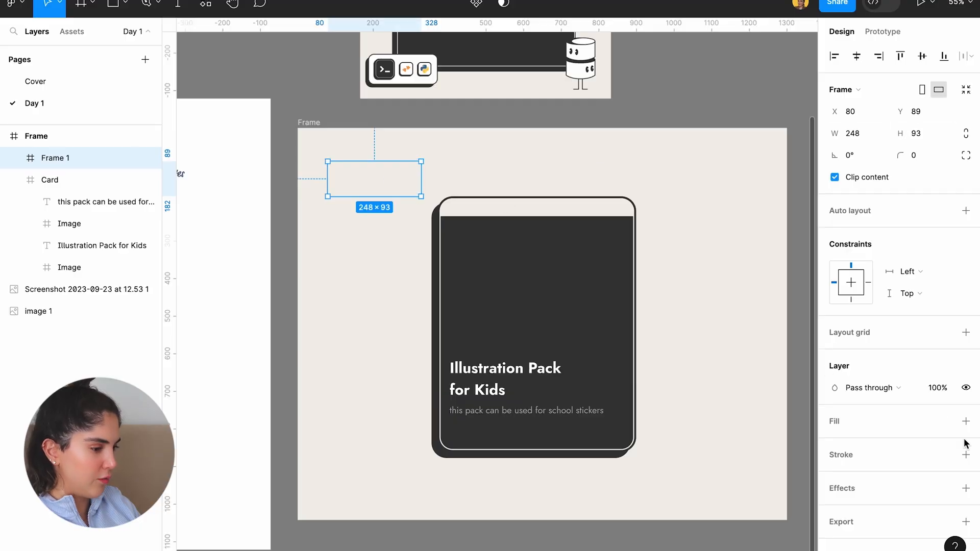
Give the new box a 383838 outline of width 3 and a white fill
left_click(966, 455)
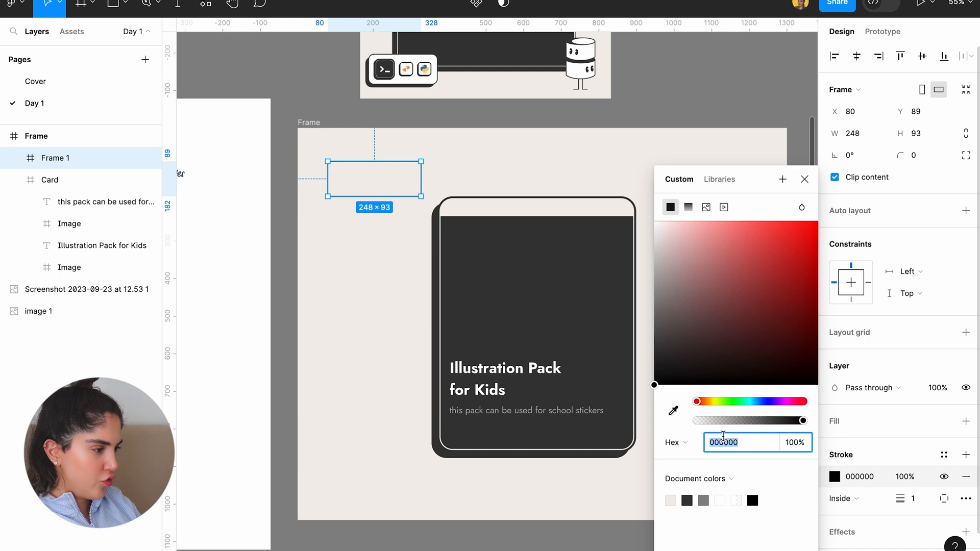
left_click(521, 301)
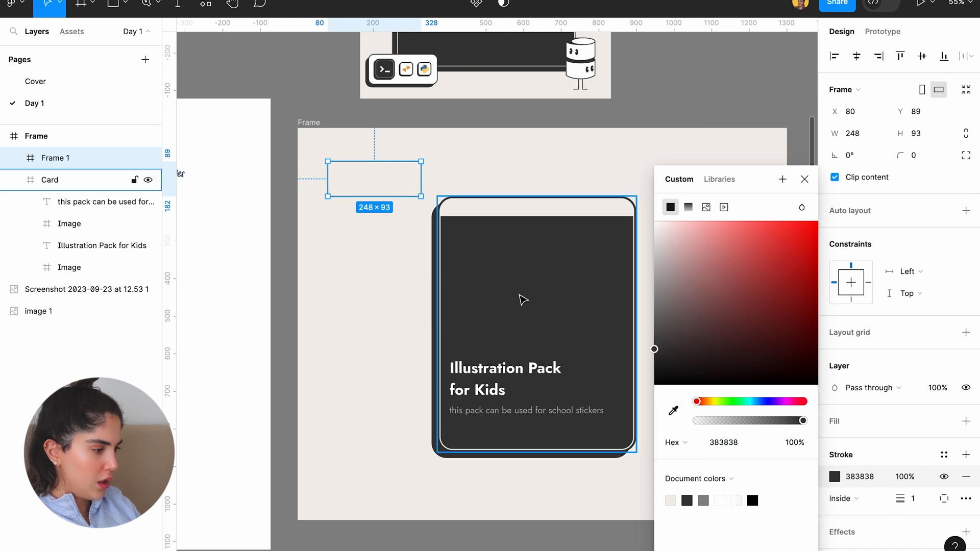
left_click(922, 155)
type("16")
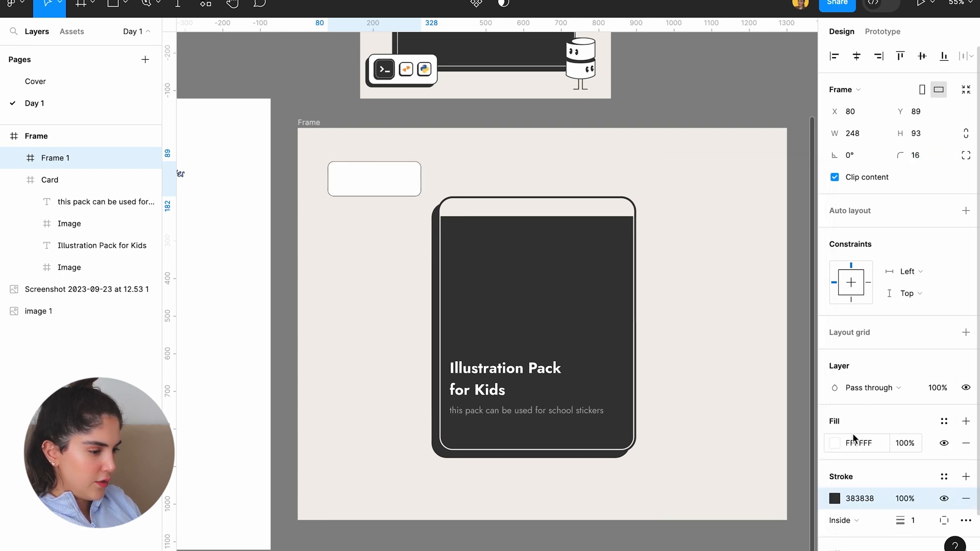
left_click(374, 179)
type("4")
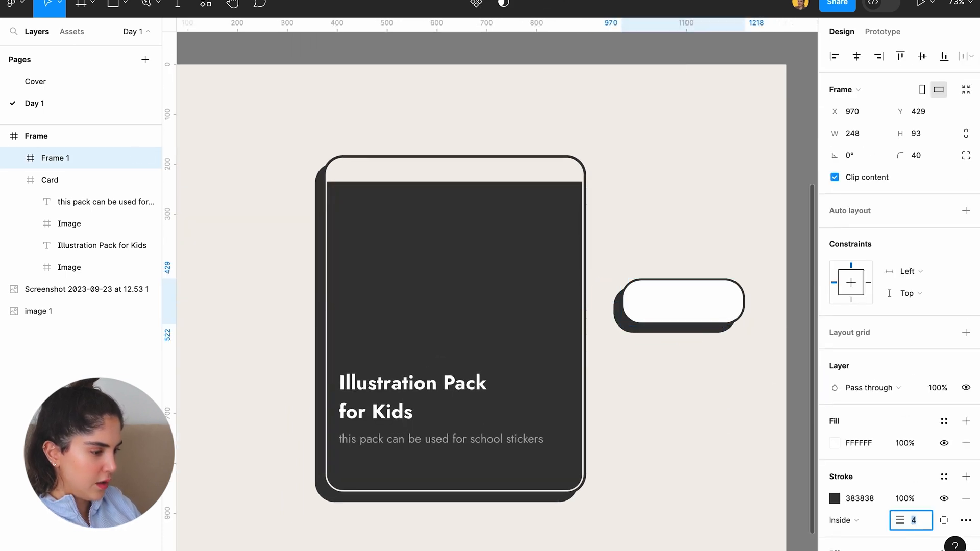
type("3")
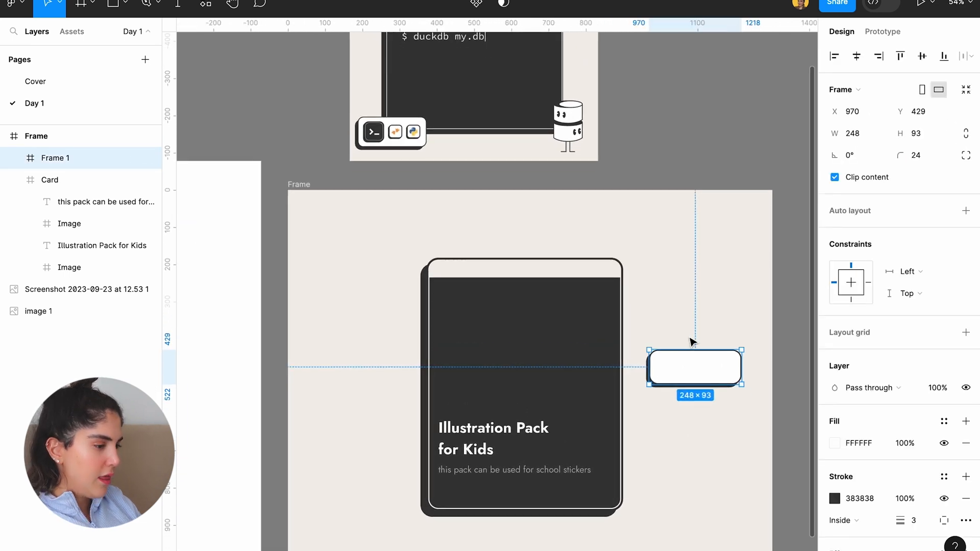
Move and widen the button box over the card's lower right edge
left_click_drag(694, 367, 571, 491)
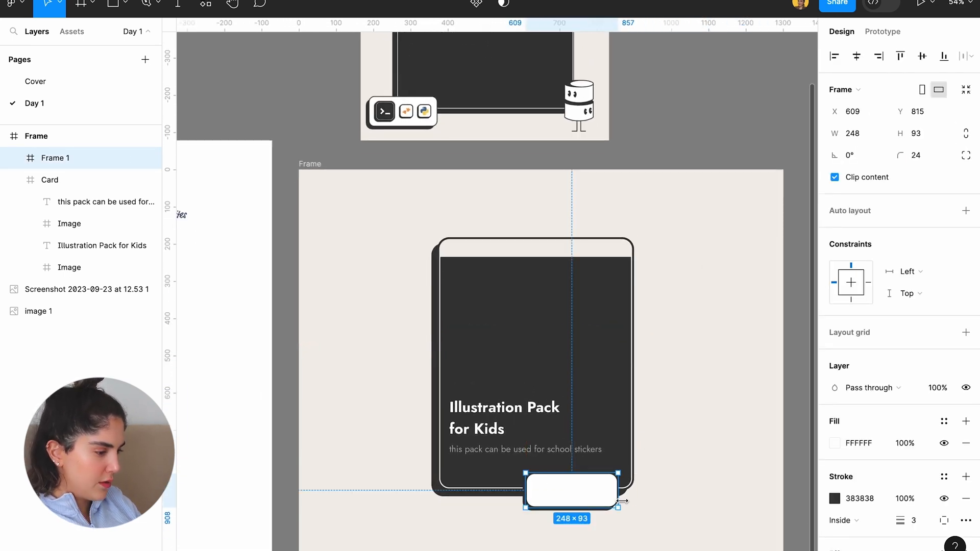
left_click_drag(622, 501, 694, 454)
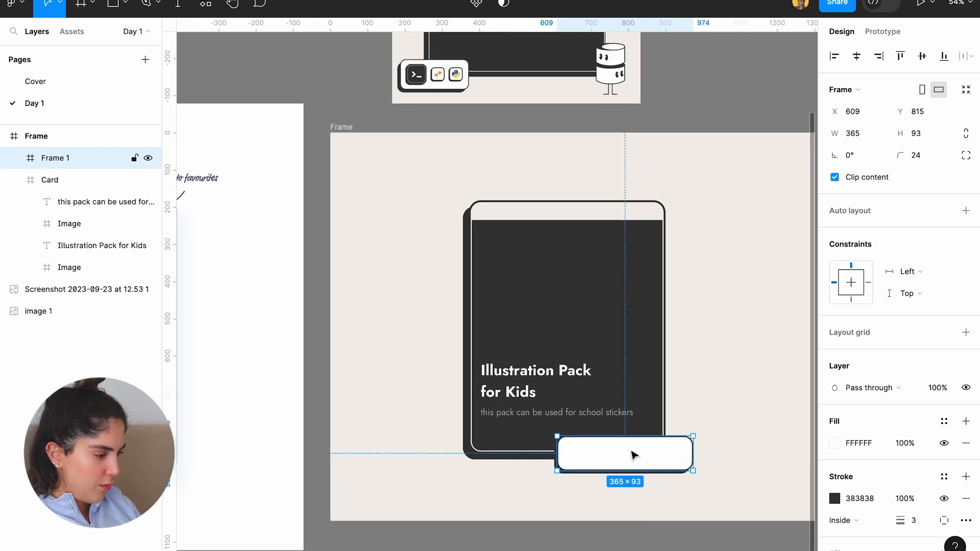
left_click_drag(624, 453, 638, 445)
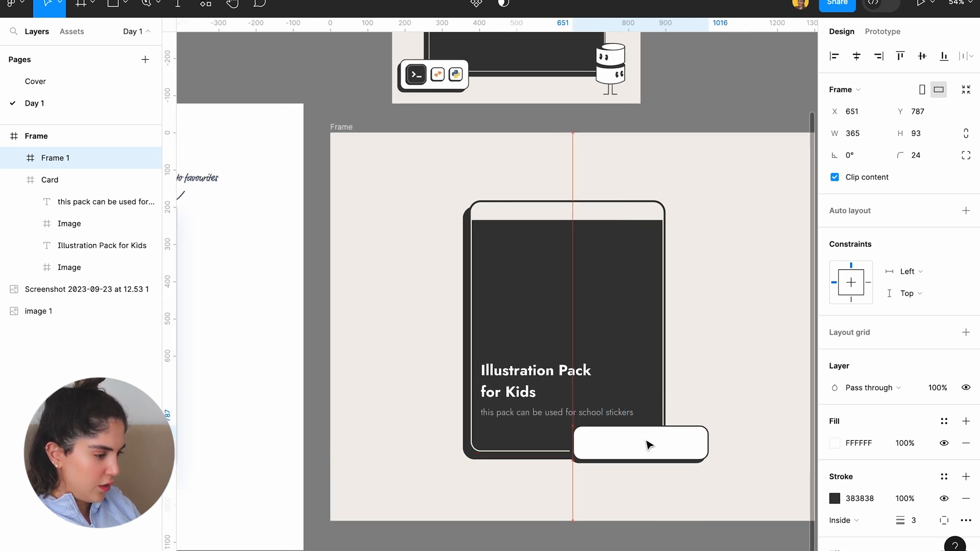
left_click_drag(640, 456, 640, 466)
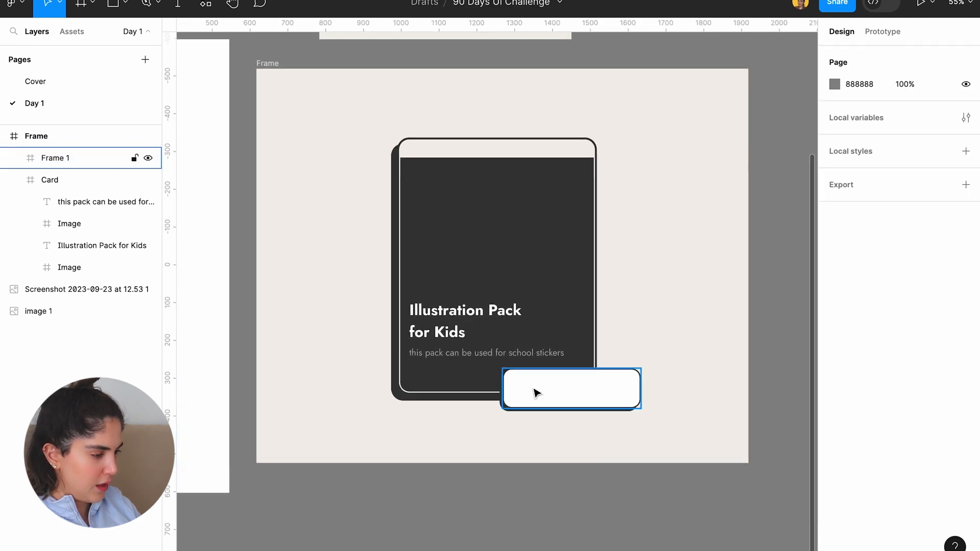
Add a 'Purchase Pack' label inside the button box and position it
double_click(571, 388)
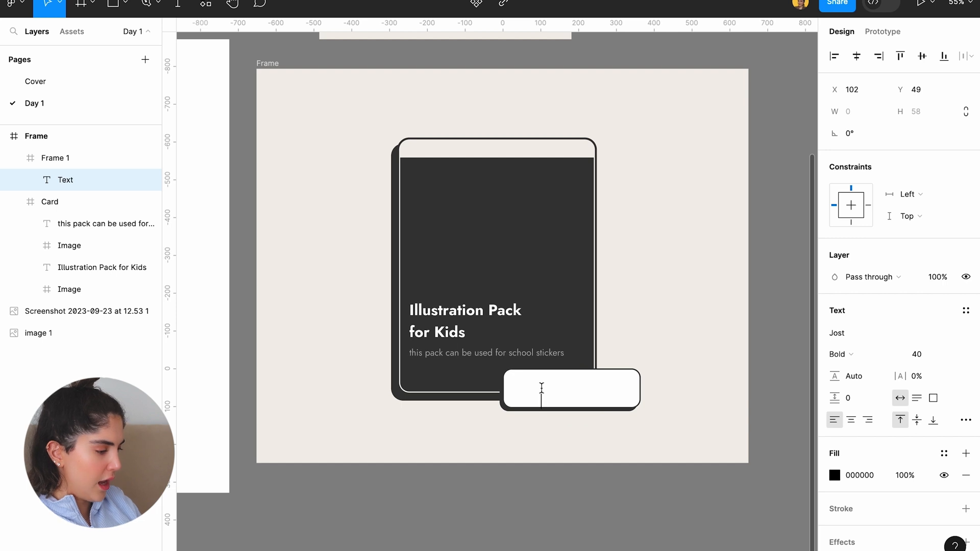
type("Buy This P")
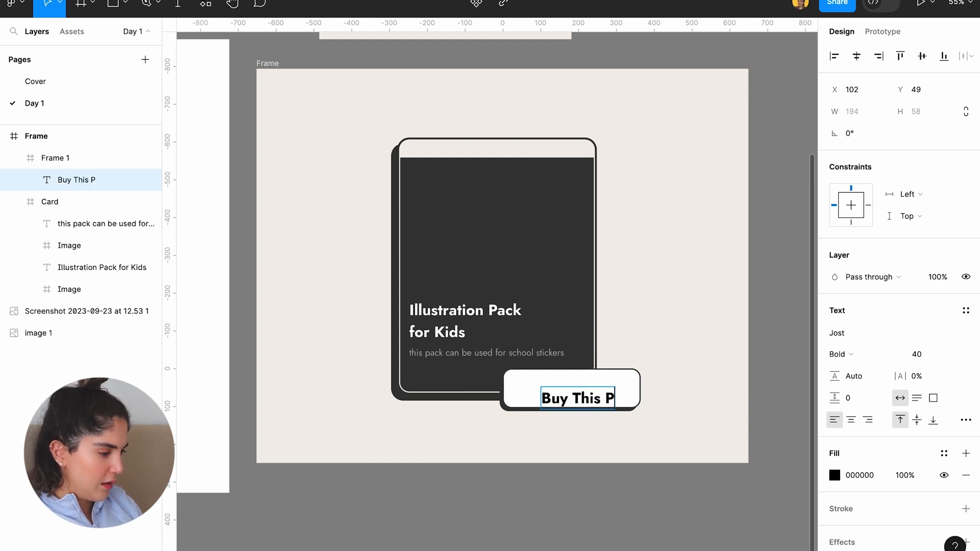
type("ack")
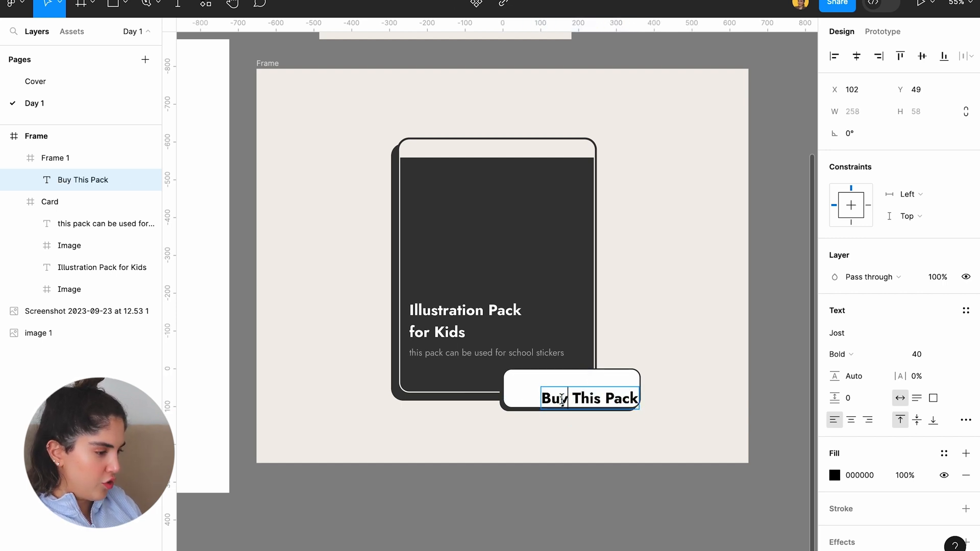
type("Pack")
left_click(927, 354)
type("32")
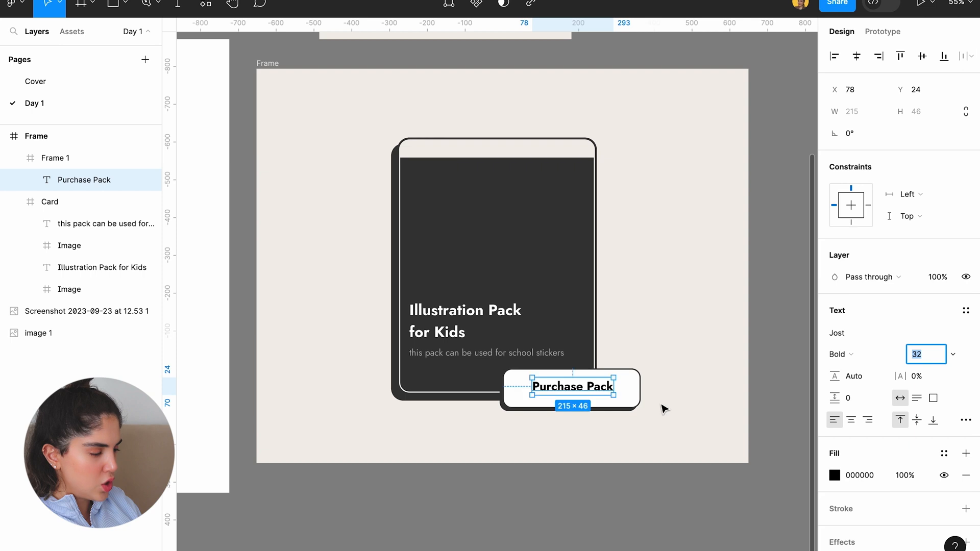
left_click_drag(572, 386, 589, 390)
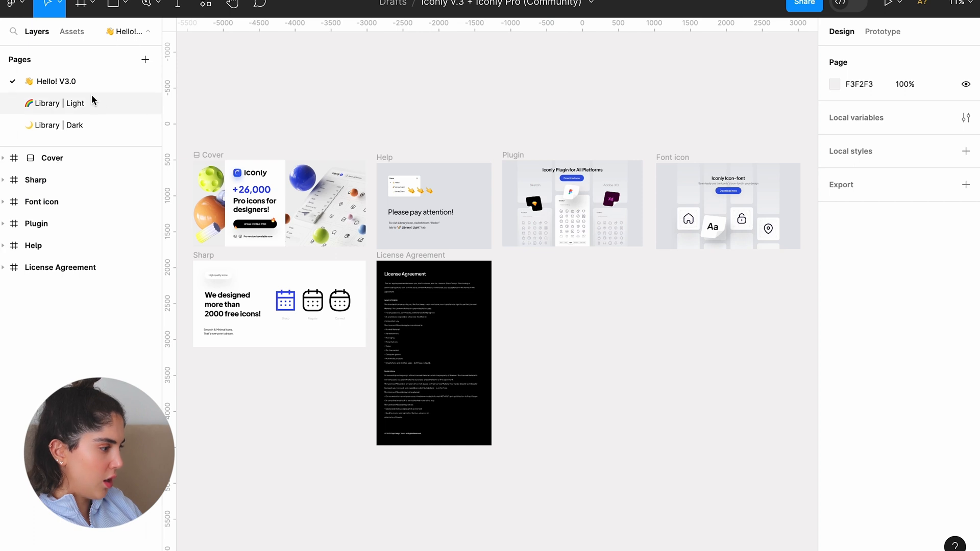
In the Iconly file, go to the Light library page and pick the shopping cart icon
left_click(56, 125)
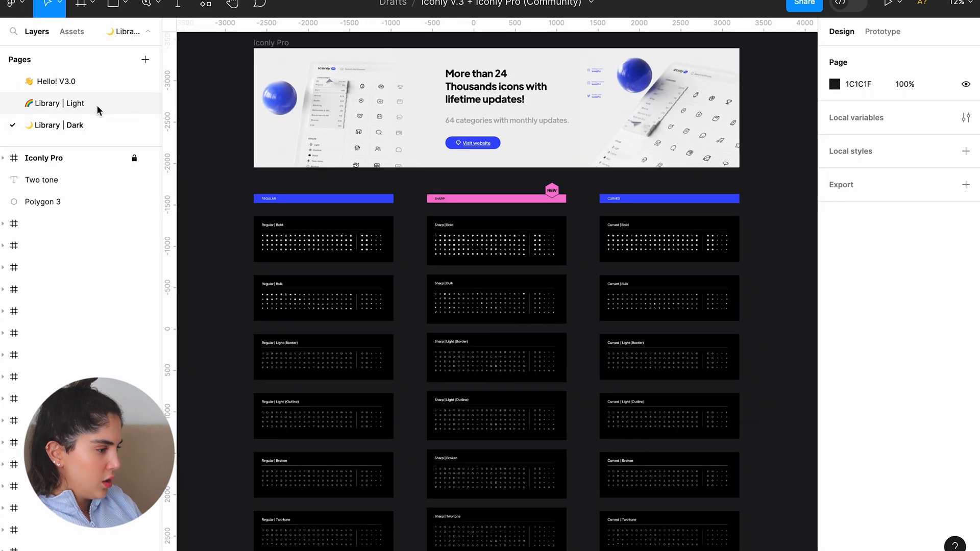
left_click(55, 103)
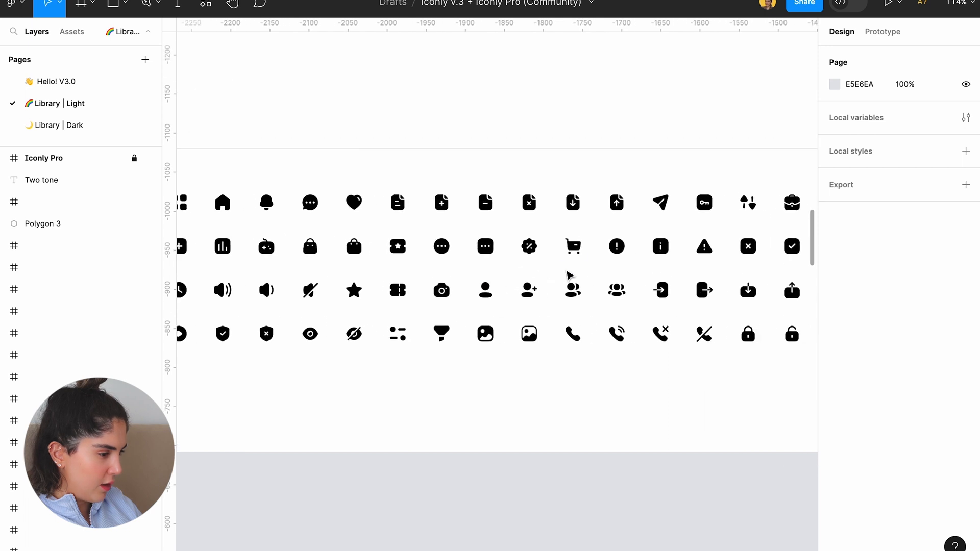
left_click(572, 245)
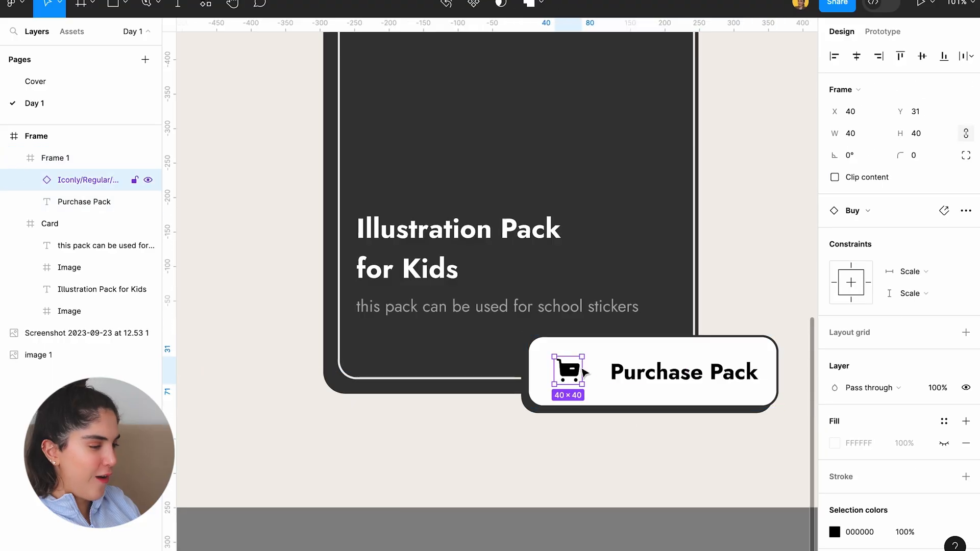
scroll("down", 3)
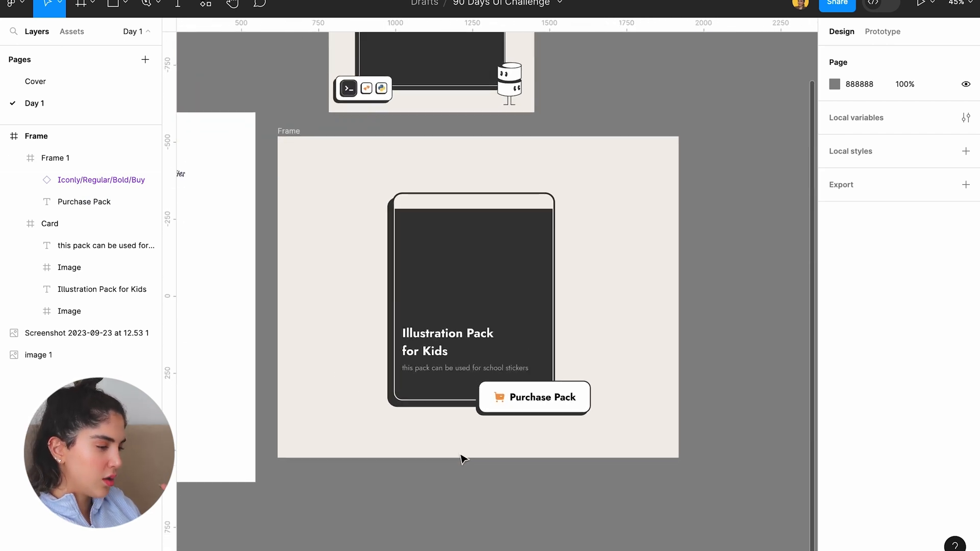
Adjust the Purchase Pack label's font settings and add a star icon to the card
left_click(84, 201)
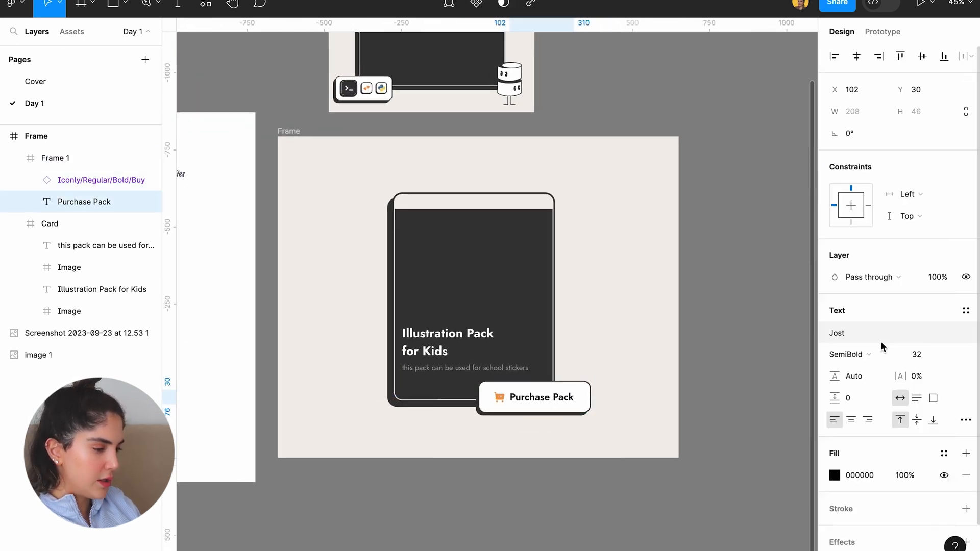
left_click(638, 490)
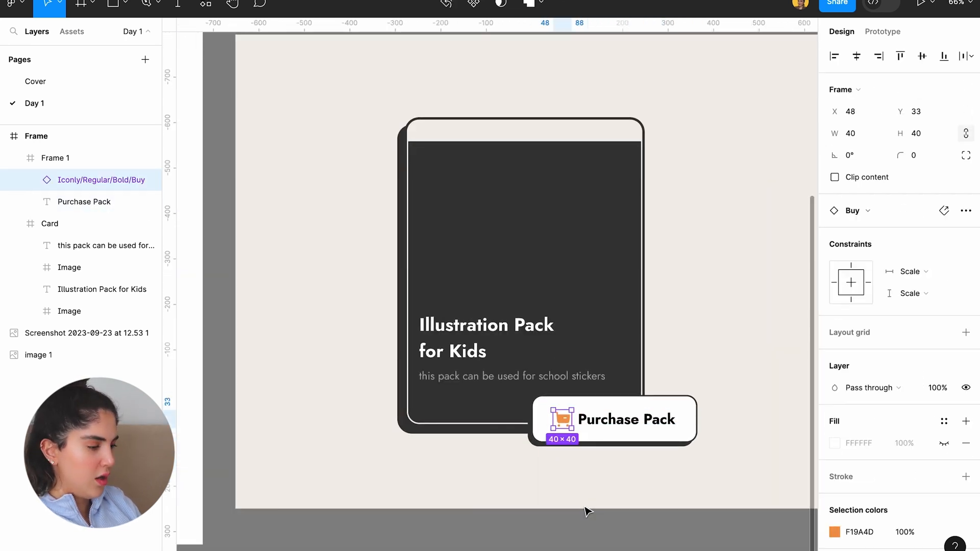
left_click(586, 510)
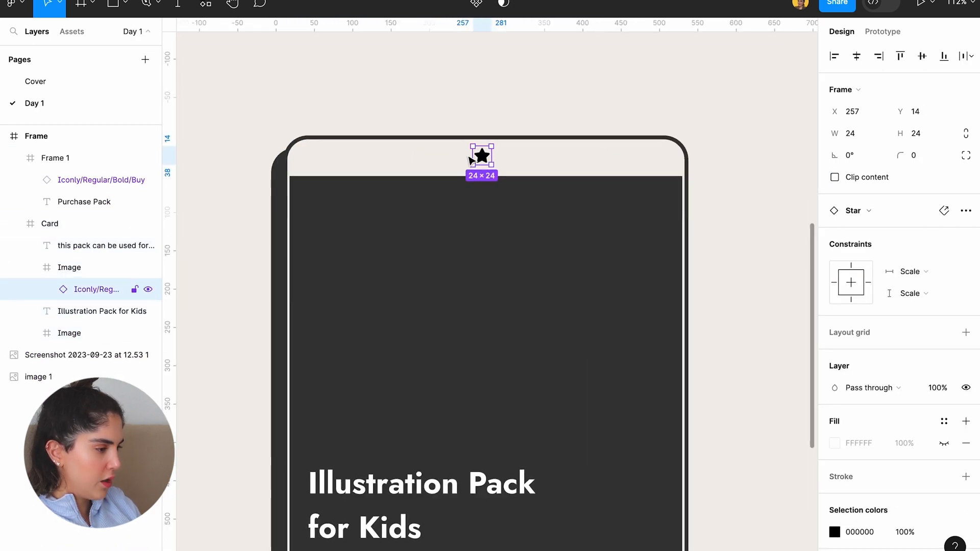
Add an 'Add to Favoatires' label beside the star and group both as Tag with Shift+A
left_click_drag(482, 155, 313, 155)
type("Add to")
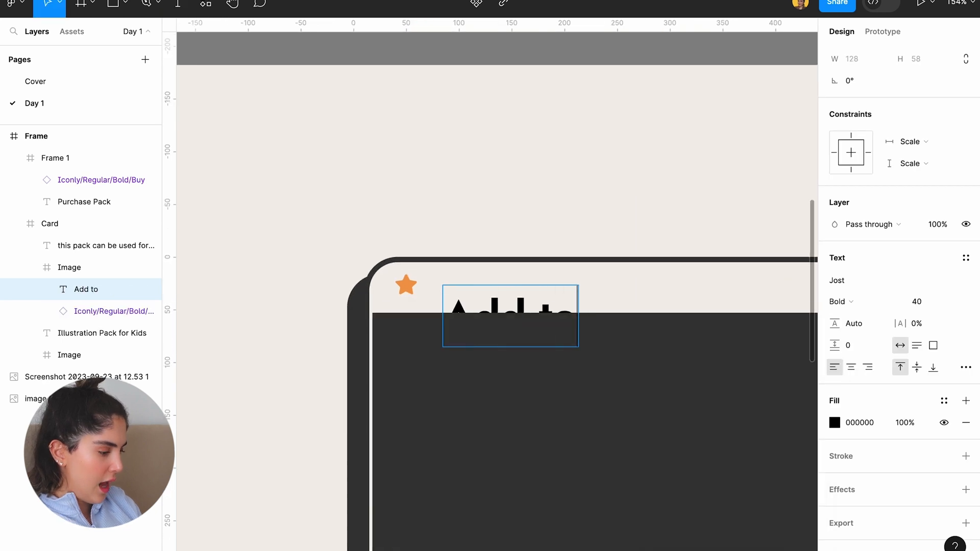
type("Favoatires")
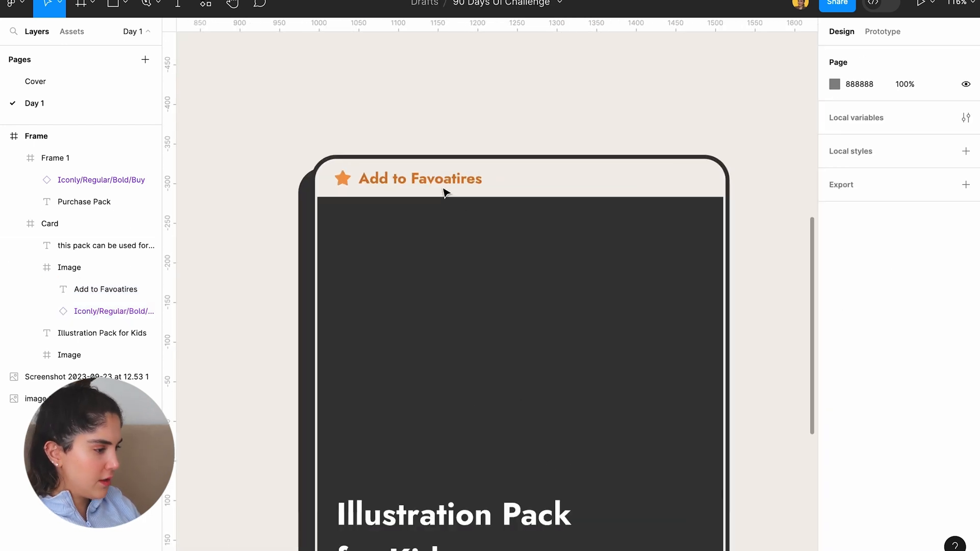
left_click(417, 178)
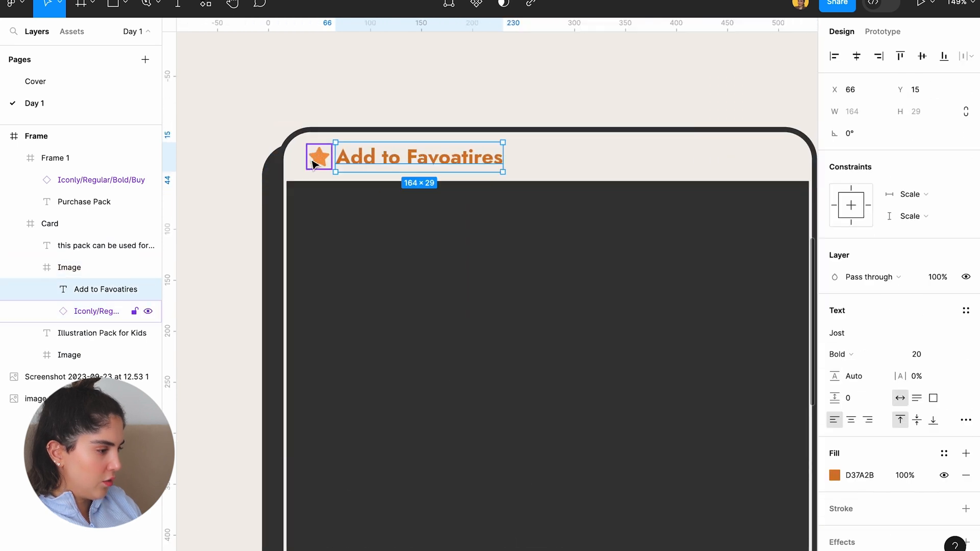
key("shift+a")
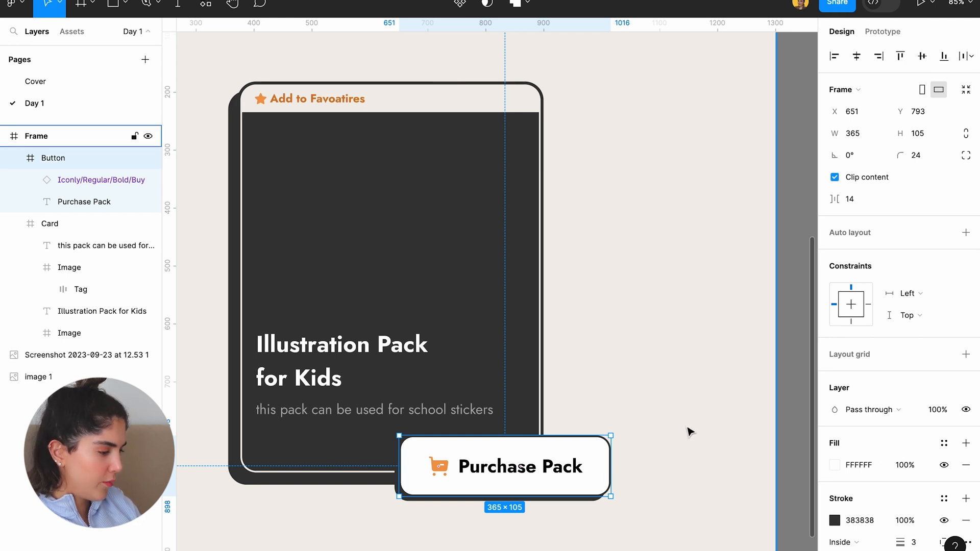
Switch to the Stipple illustrations file and choose a duck illustration to copy
key("shift+a")
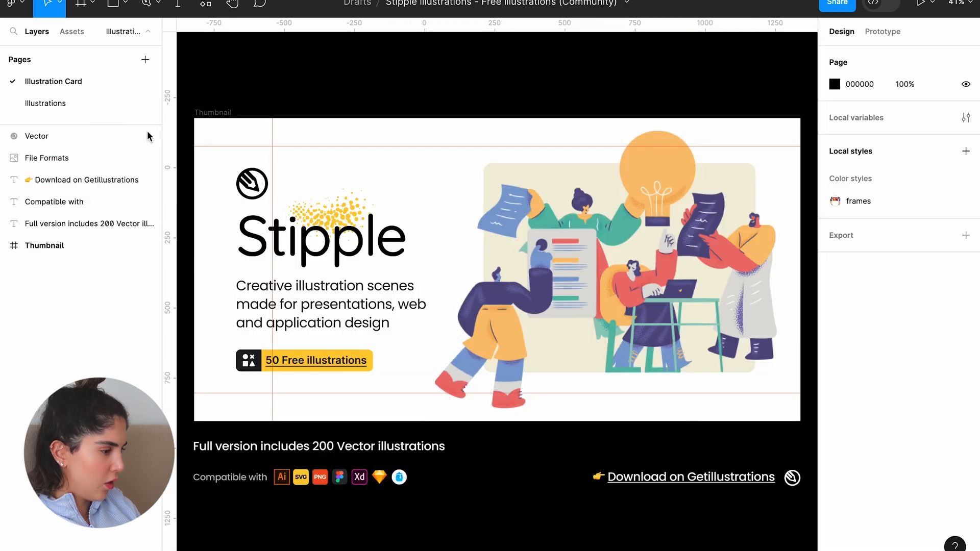
left_click(44, 103)
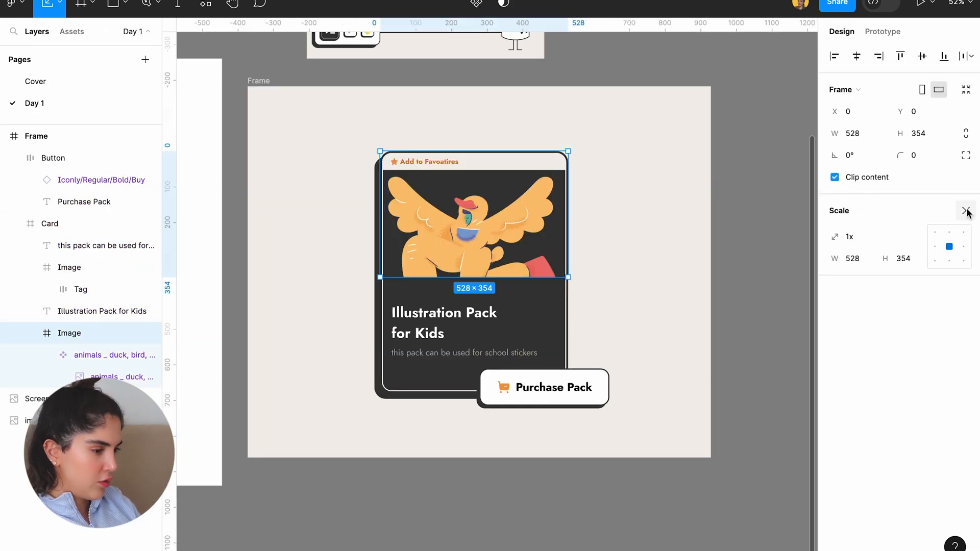
Fill the Image frame with blue 81A0D3 and select the duck illustration to enlarge it
left_click(966, 212)
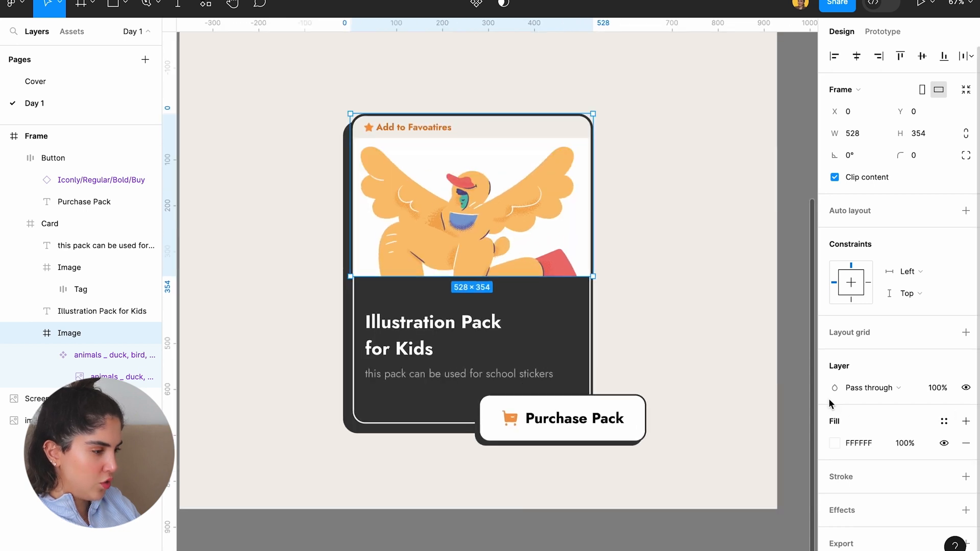
left_click(835, 444)
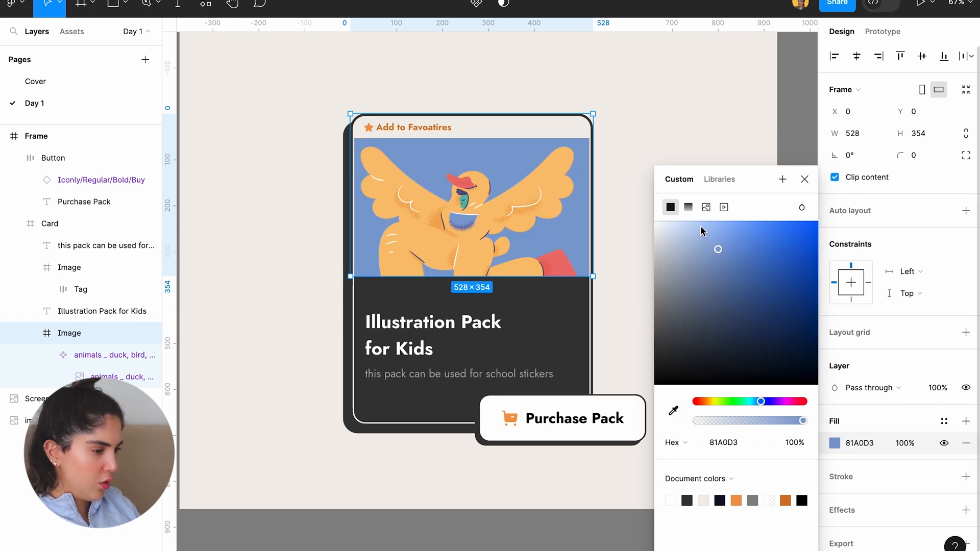
left_click_drag(719, 249, 722, 243)
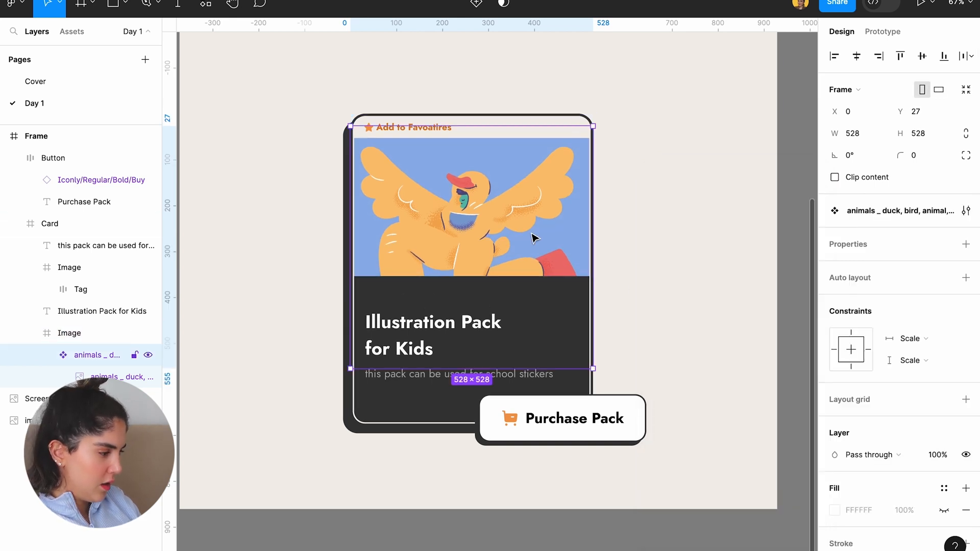
left_click(910, 360)
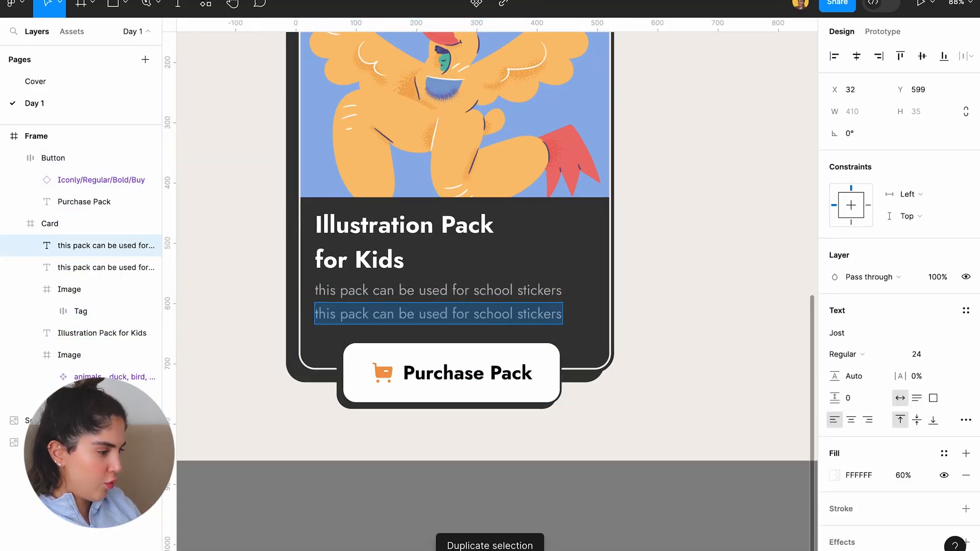
Create a semibold white PRICE label under the description
type("PRICE")
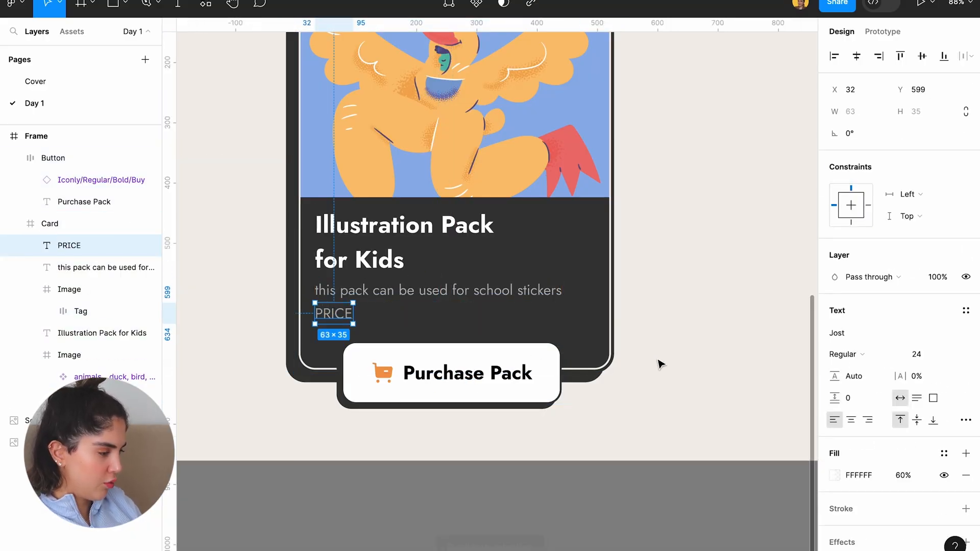
type("10")
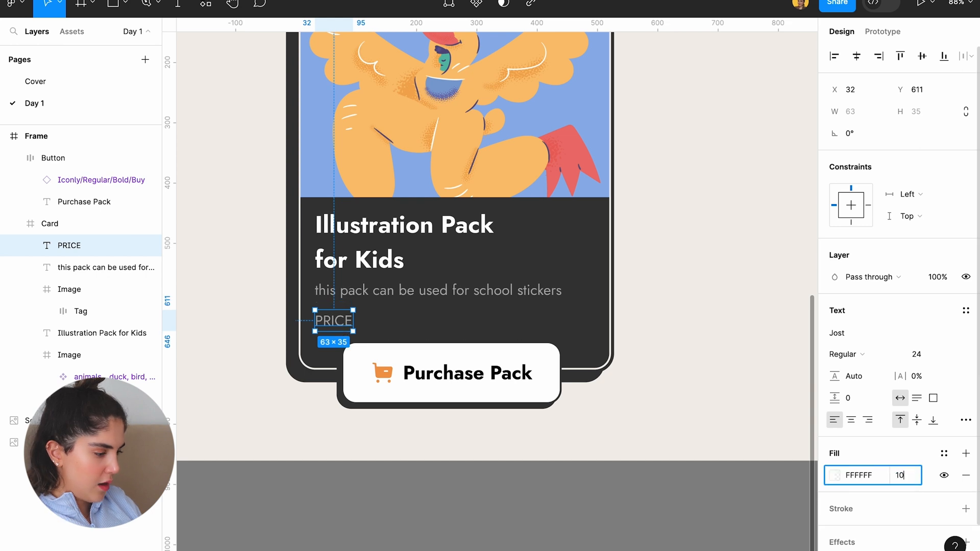
left_click(847, 354)
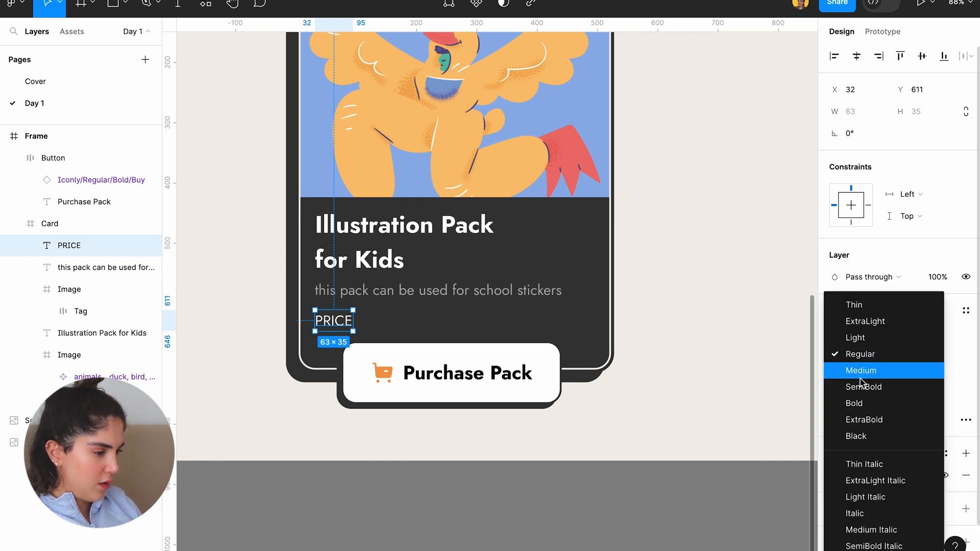
left_click(864, 386)
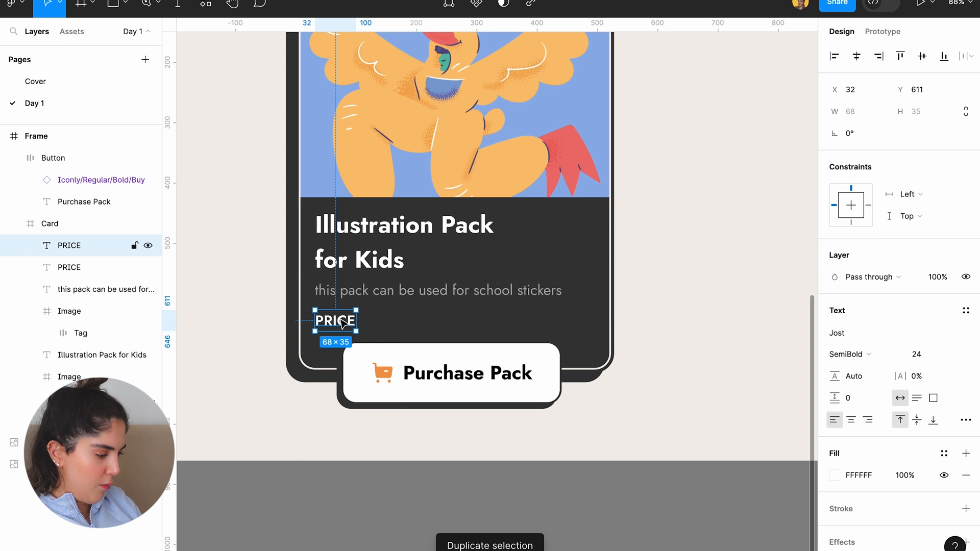
Place a copy at the card's right edge reading 1.99 USD
left_click_drag(336, 321, 566, 321)
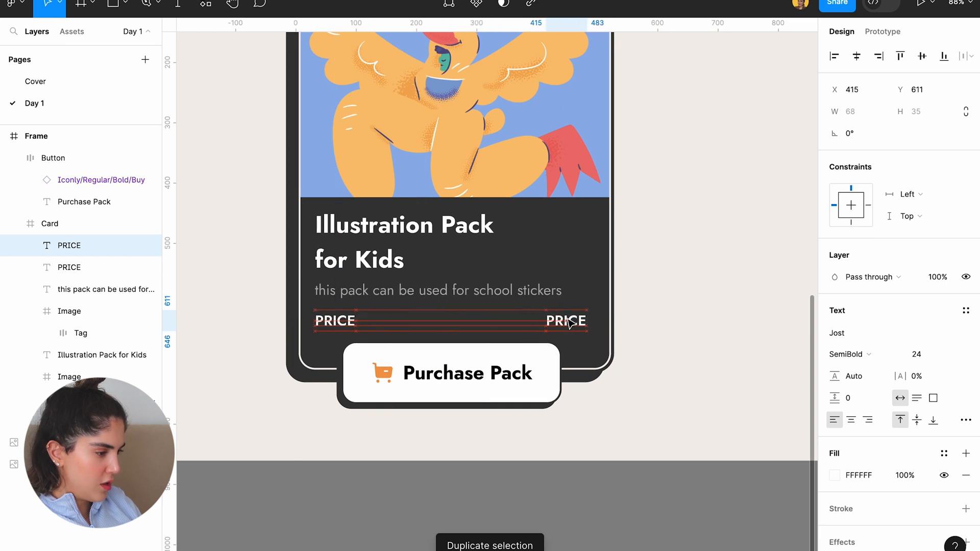
type("1.99 USD")
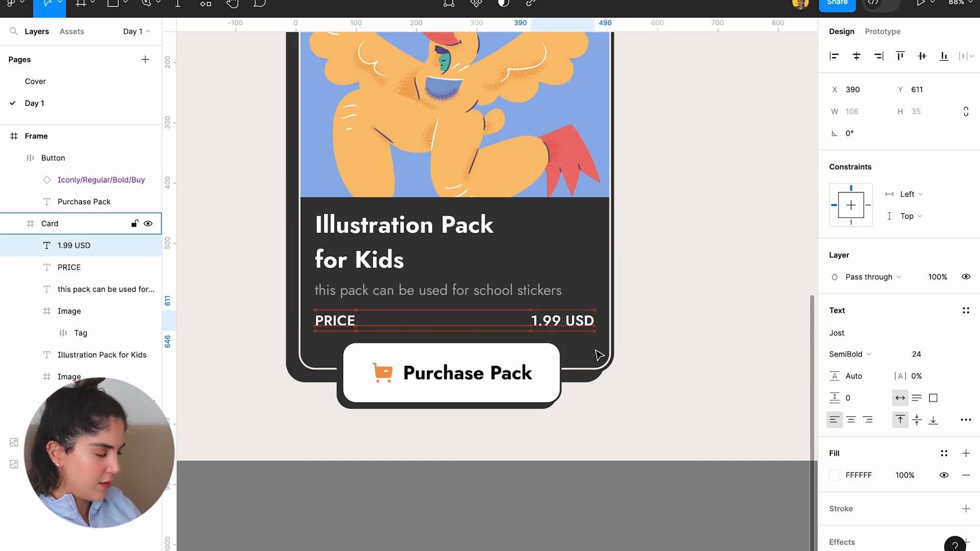
left_click(336, 320)
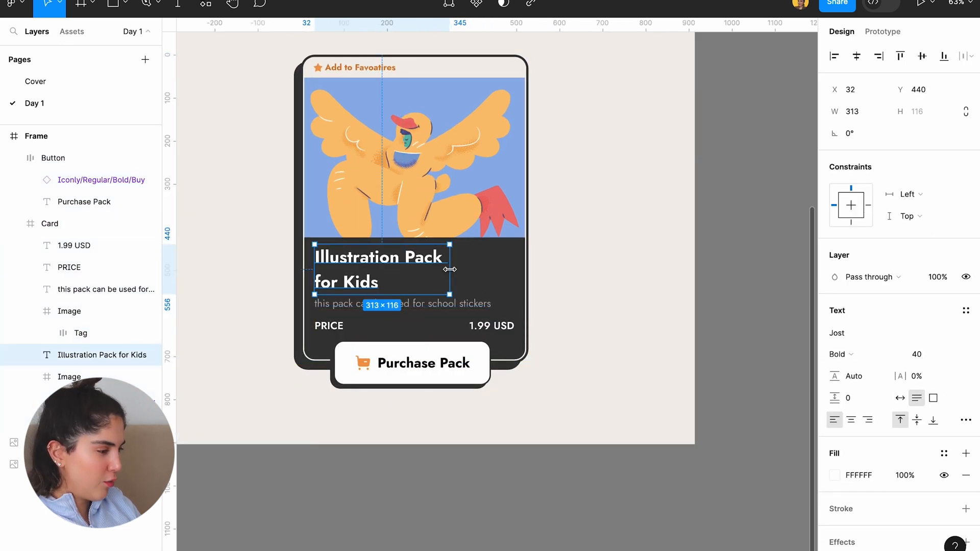
Widen the title onto one line and reposition the description and Purchase Pack button
left_click_drag(451, 270, 516, 262)
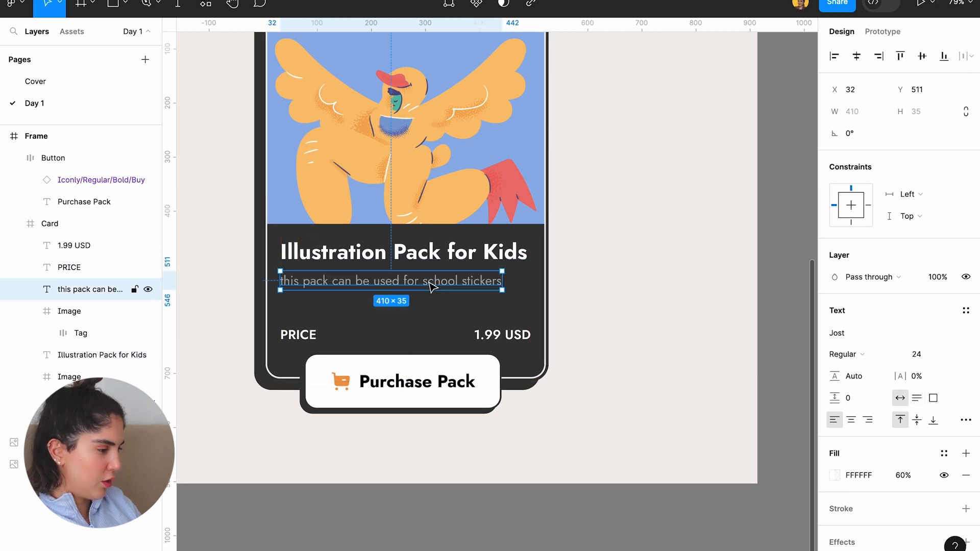
left_click(503, 334)
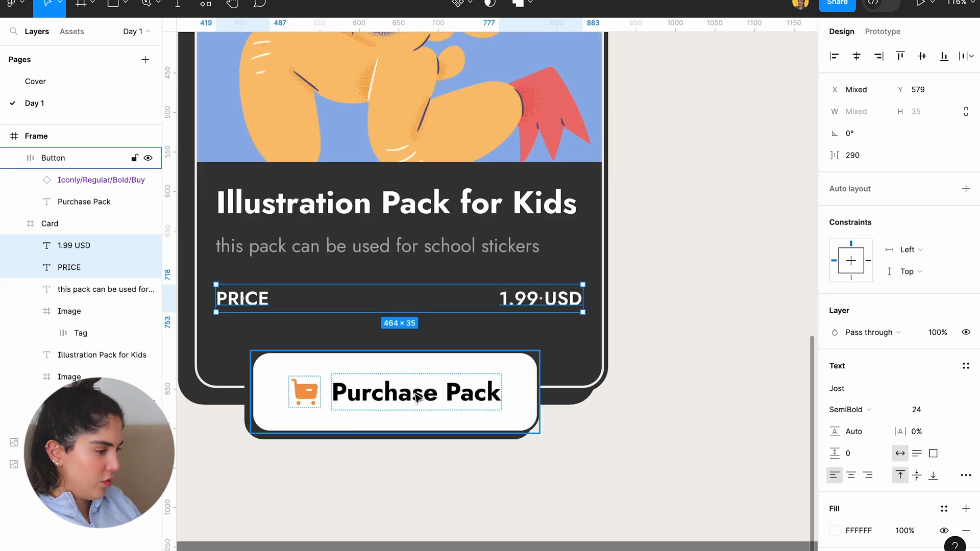
left_click(53, 158)
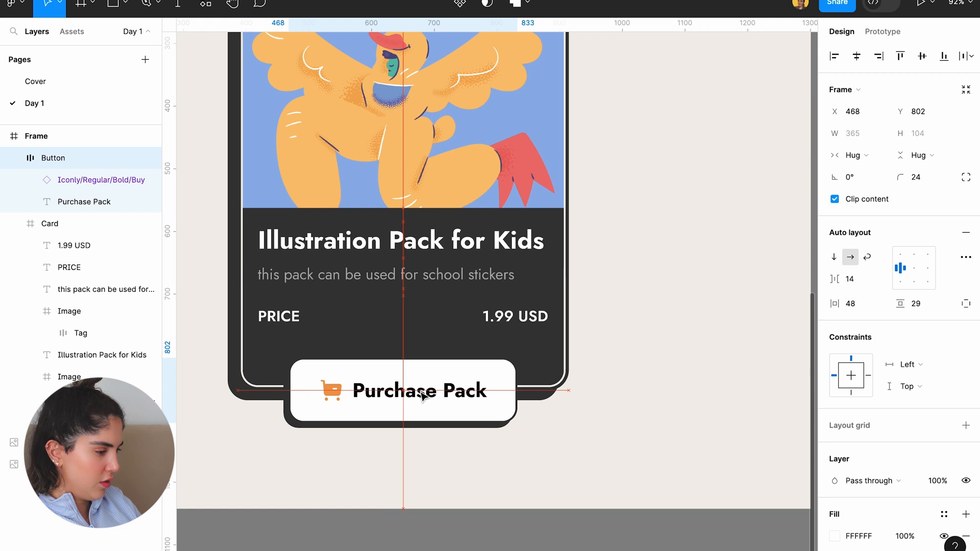
left_click(49, 223)
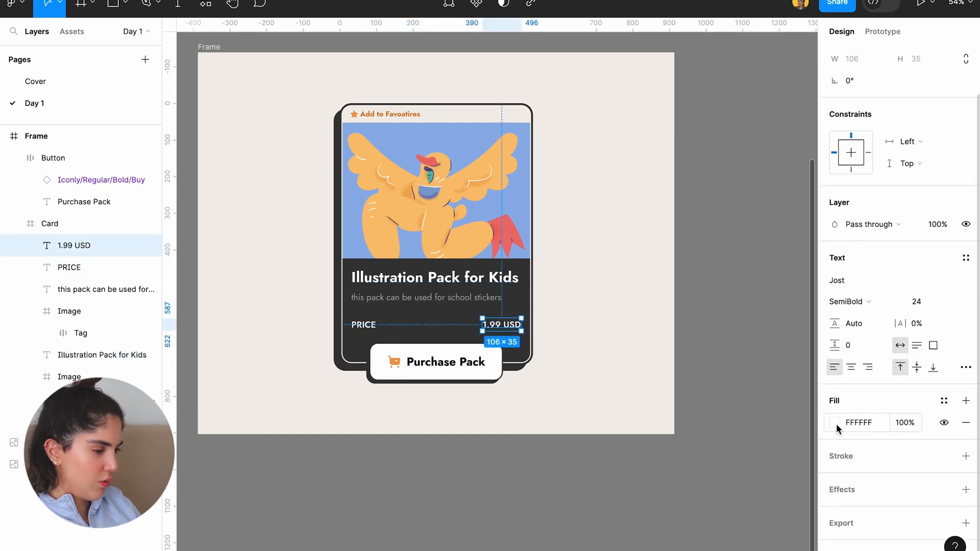
Shift the hue of the 1.99 USD text fill to a new colour
left_click(835, 422)
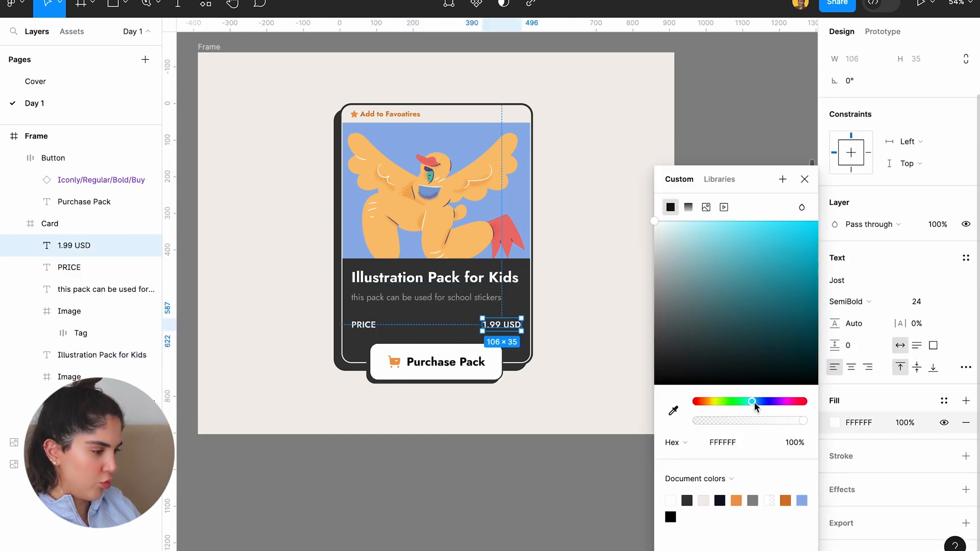
left_click_drag(753, 402, 740, 401)
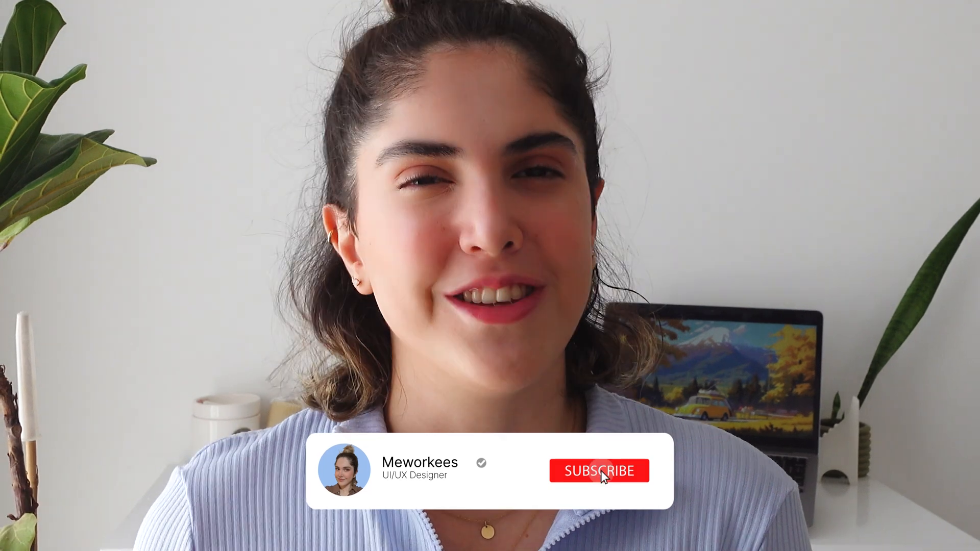
left_click(599, 471)
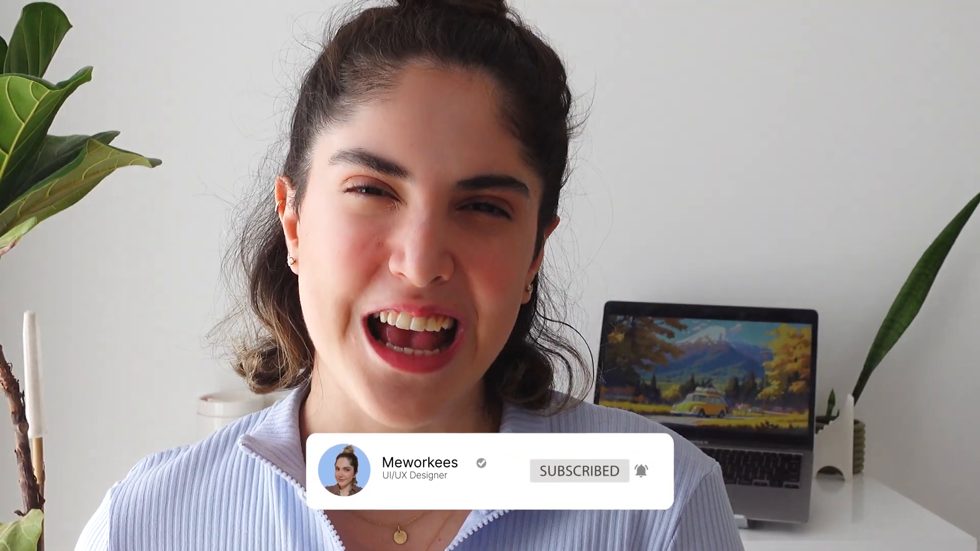